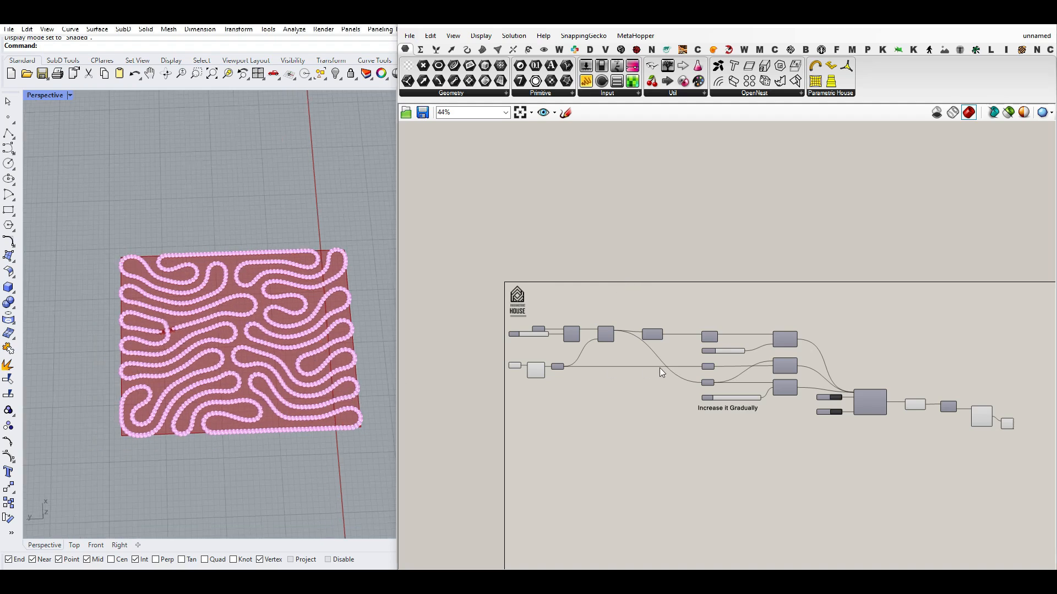
# Reset the Kangaroo solver to the starting circle and let the growth run again
pyautogui.scroll(3)
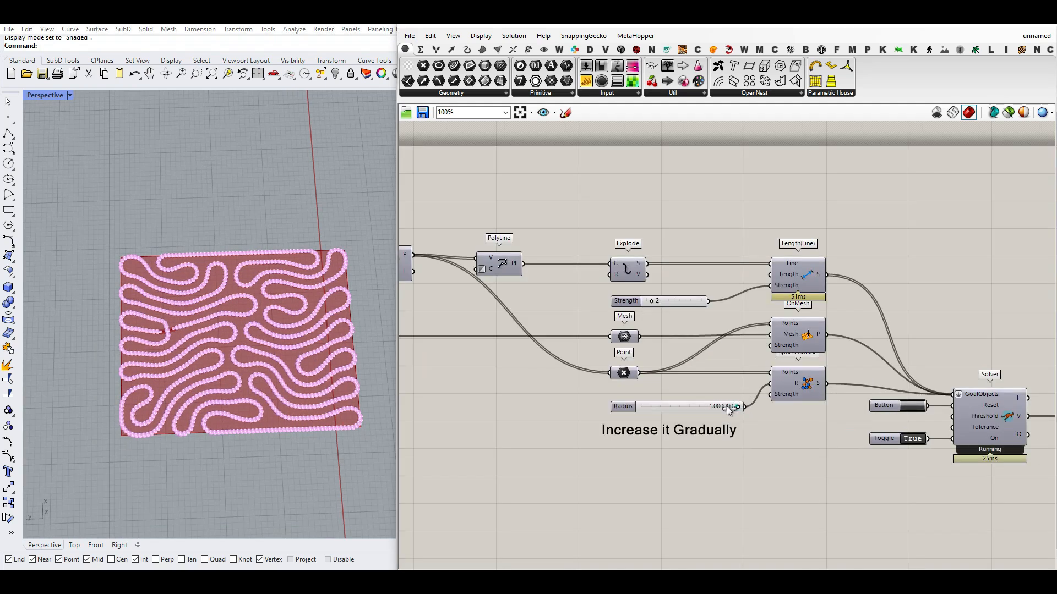
pyautogui.click(898, 405)
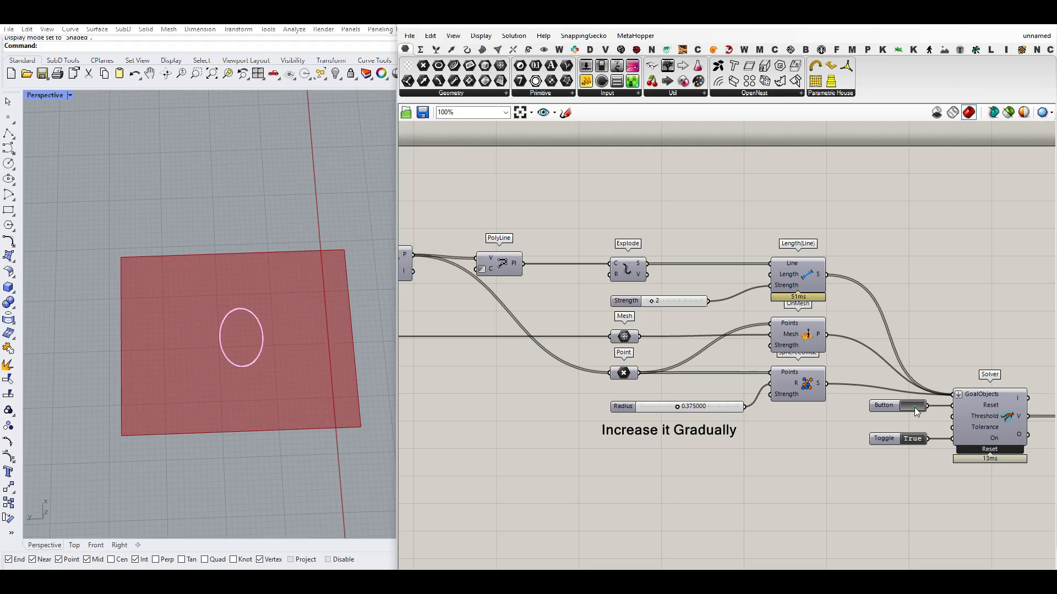
pyautogui.click(883, 405)
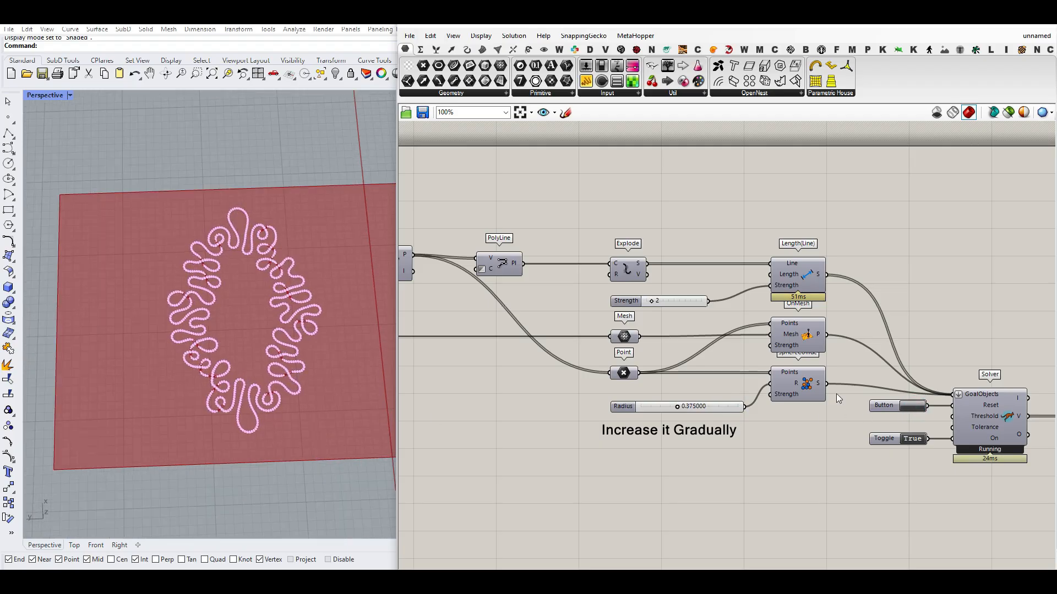
pyautogui.click(900, 405)
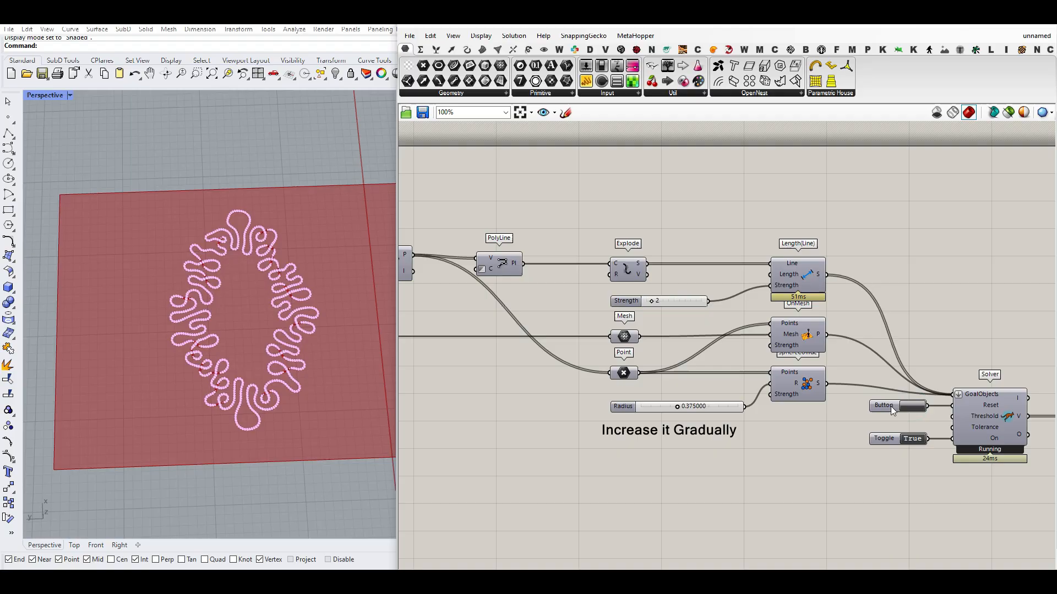
pyautogui.scroll(-3)
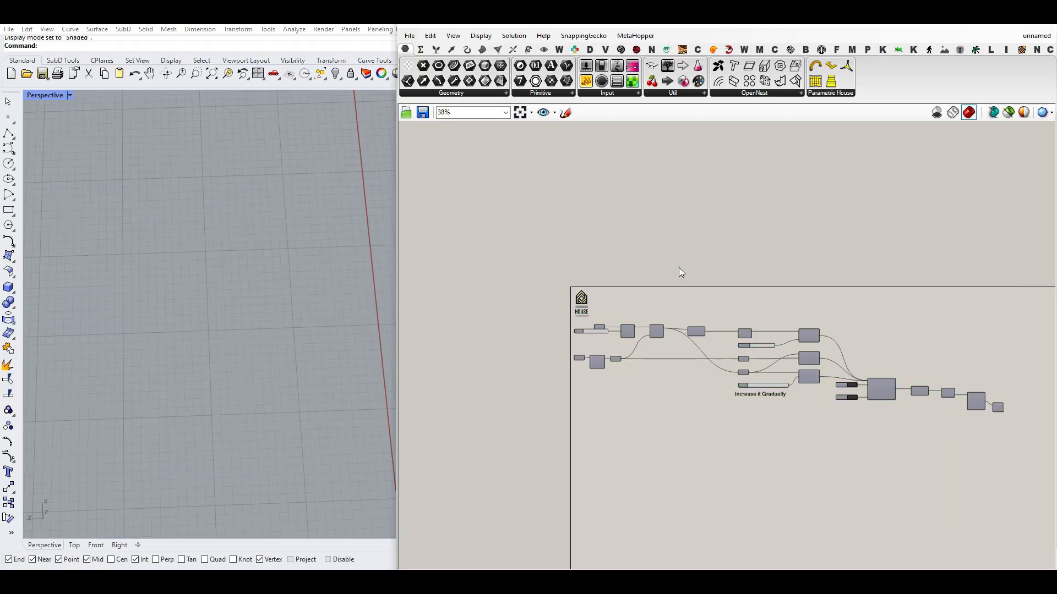
# Hide the PolyLine preview so only the red growing ring shows, then reset the solver once more
pyautogui.scroll(3)
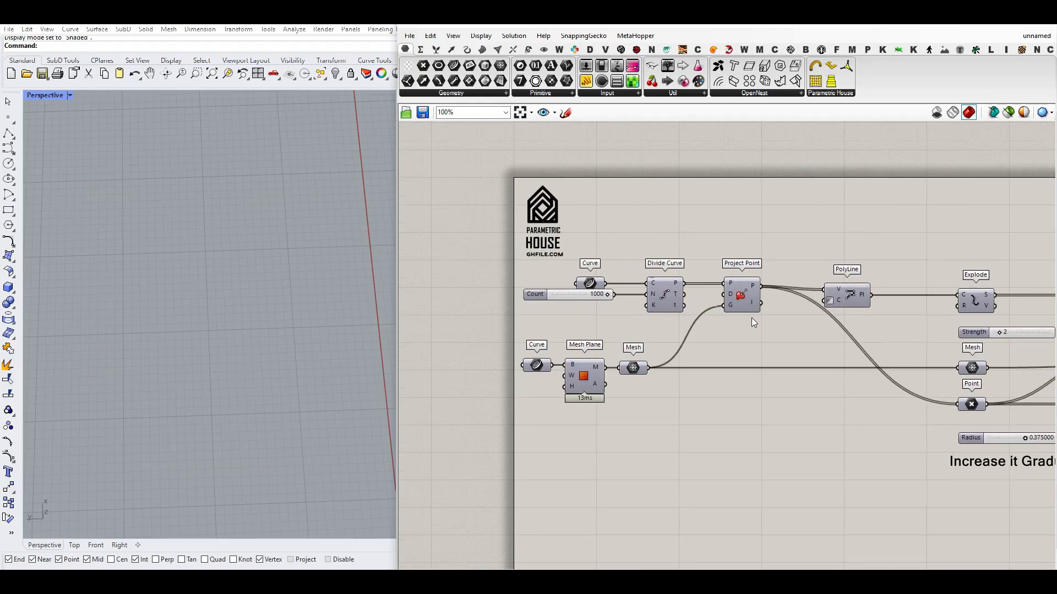
pyautogui.scroll(-3)
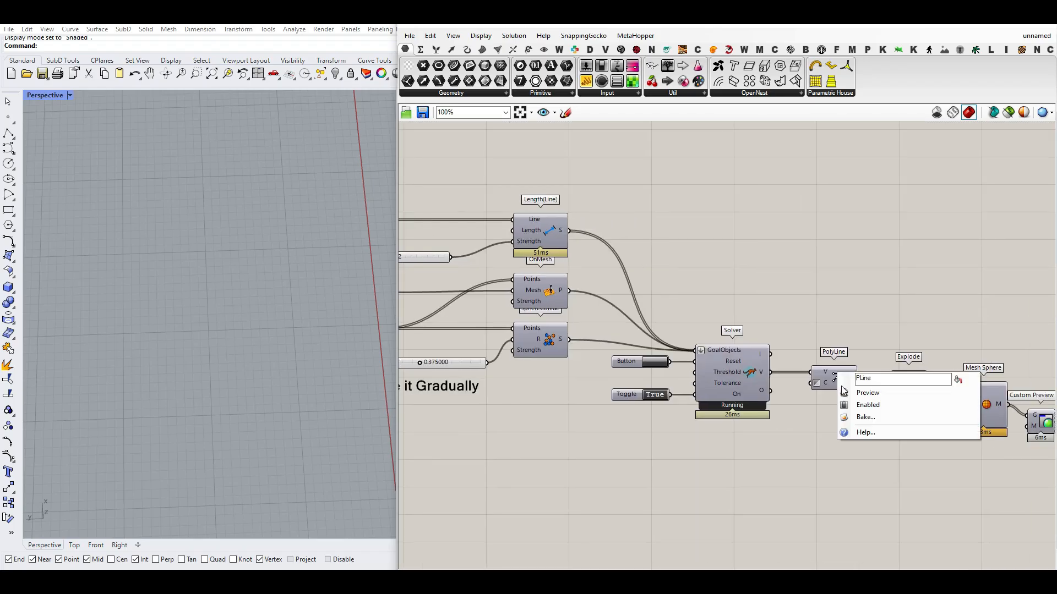
pyautogui.click(867, 391)
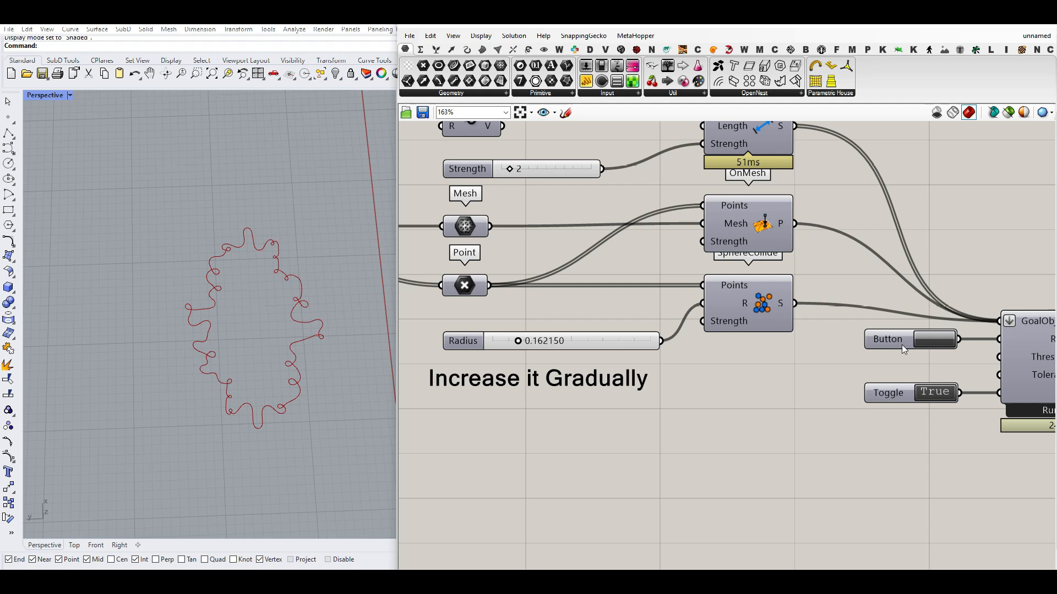
pyautogui.click(932, 339)
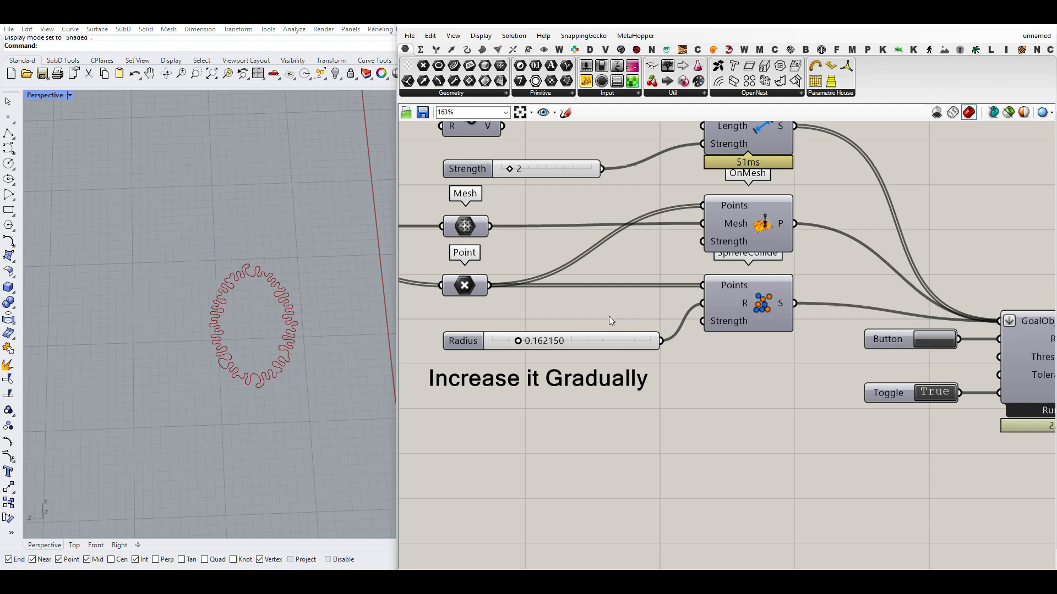
# Review the input curve and its Divide Curve into 1000 points from the Rhino top view
pyautogui.click(934, 392)
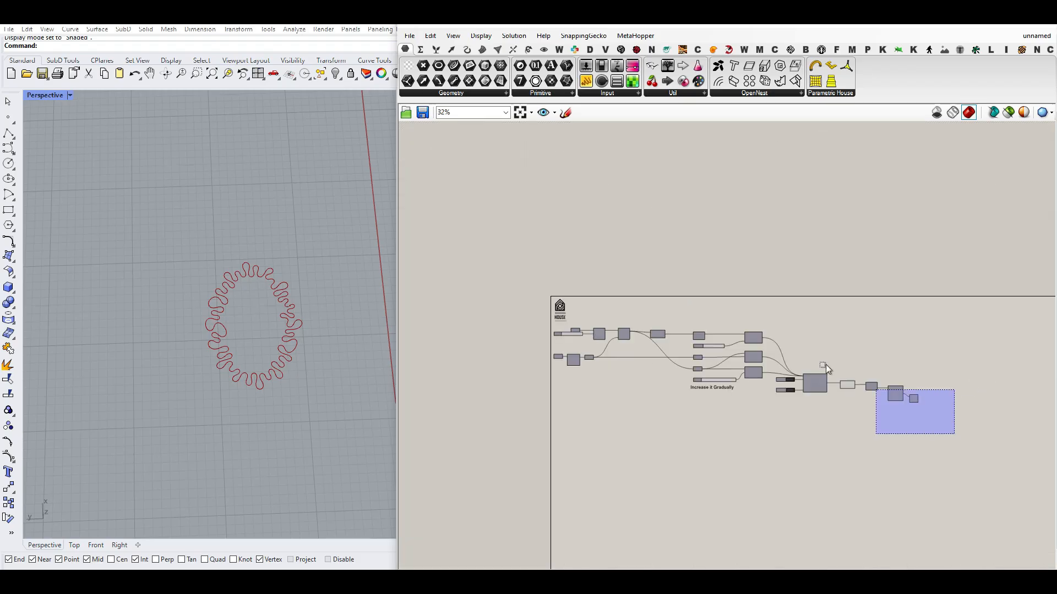
pyautogui.scroll(3)
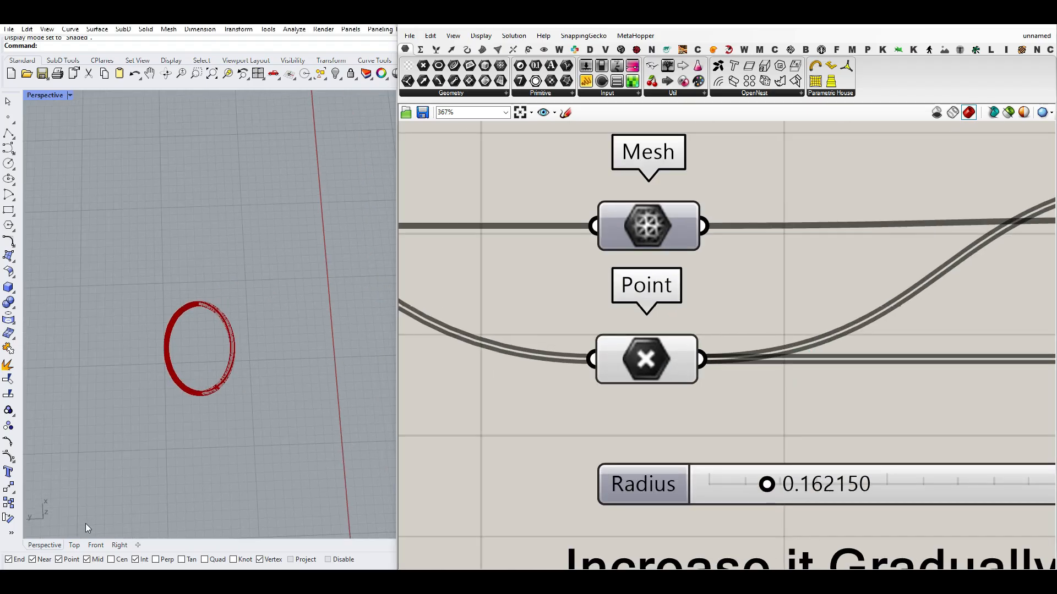
pyautogui.click(73, 545)
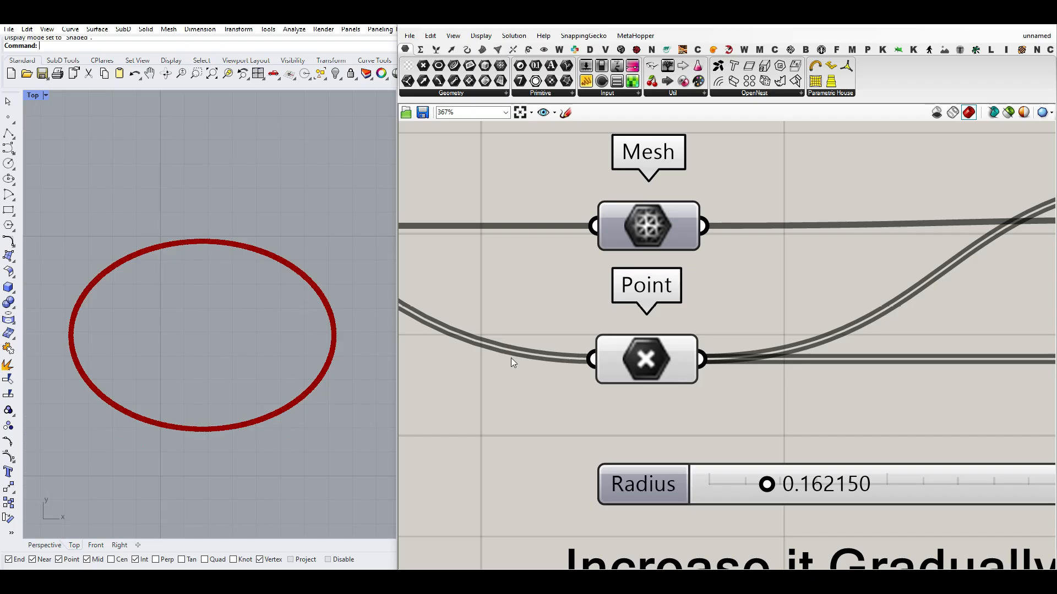
pyautogui.scroll(-3)
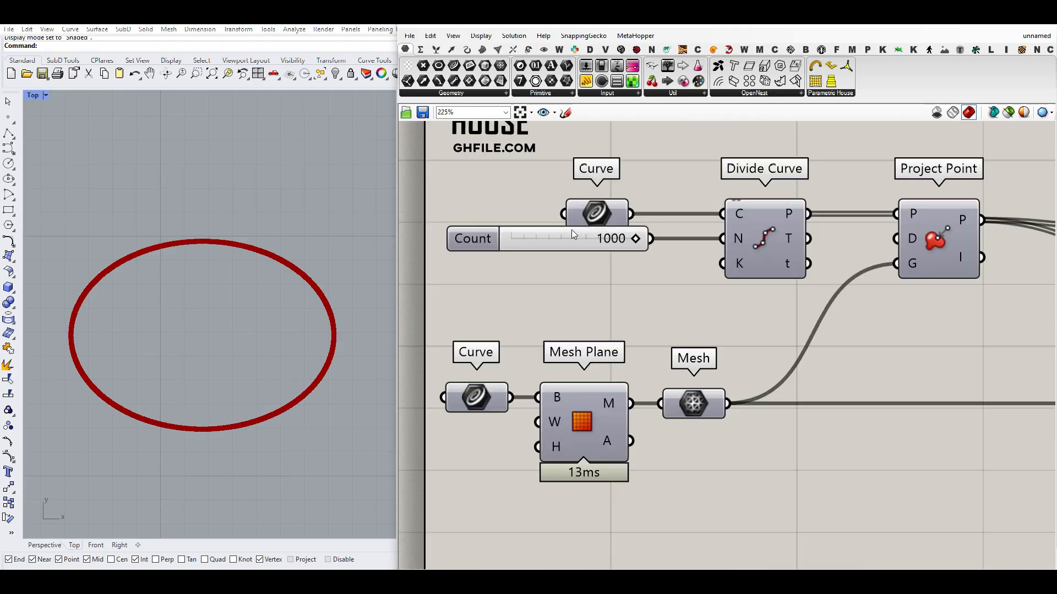
pyautogui.click(596, 214)
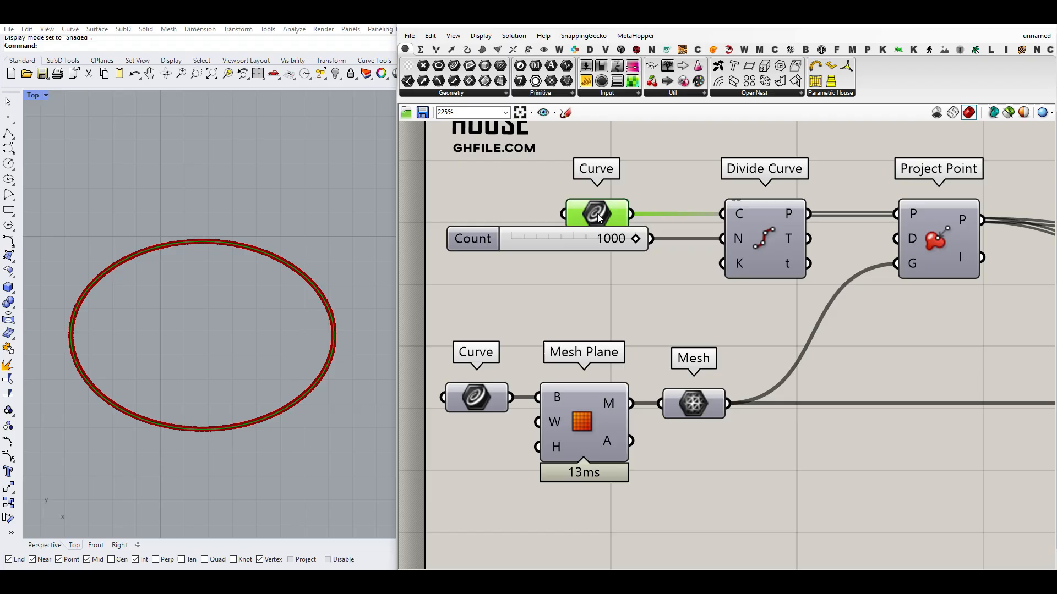
pyautogui.click(32, 94)
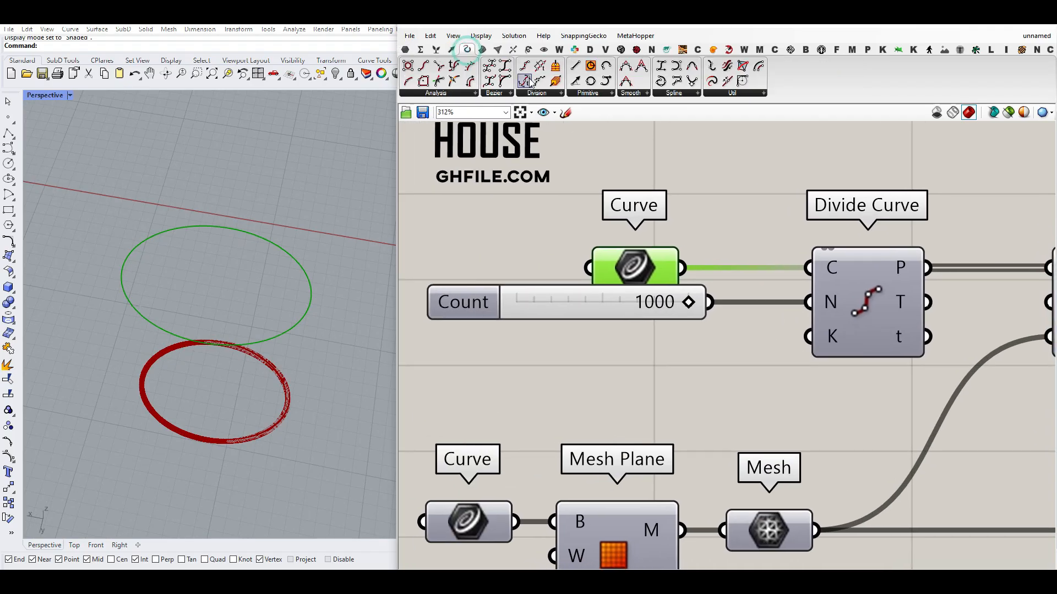
pyautogui.rightClick(868, 302)
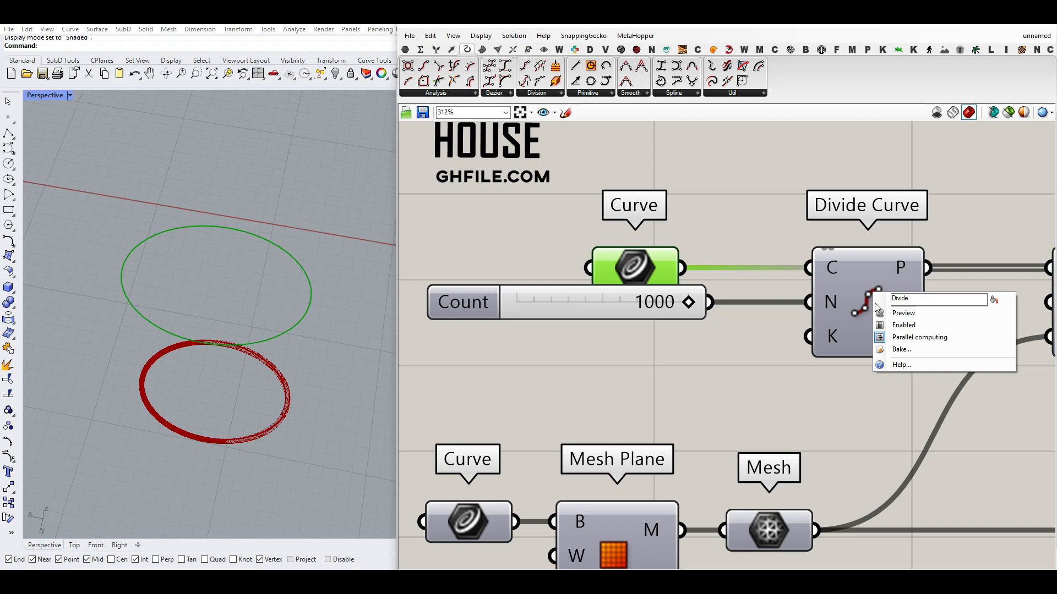
pyautogui.click(903, 324)
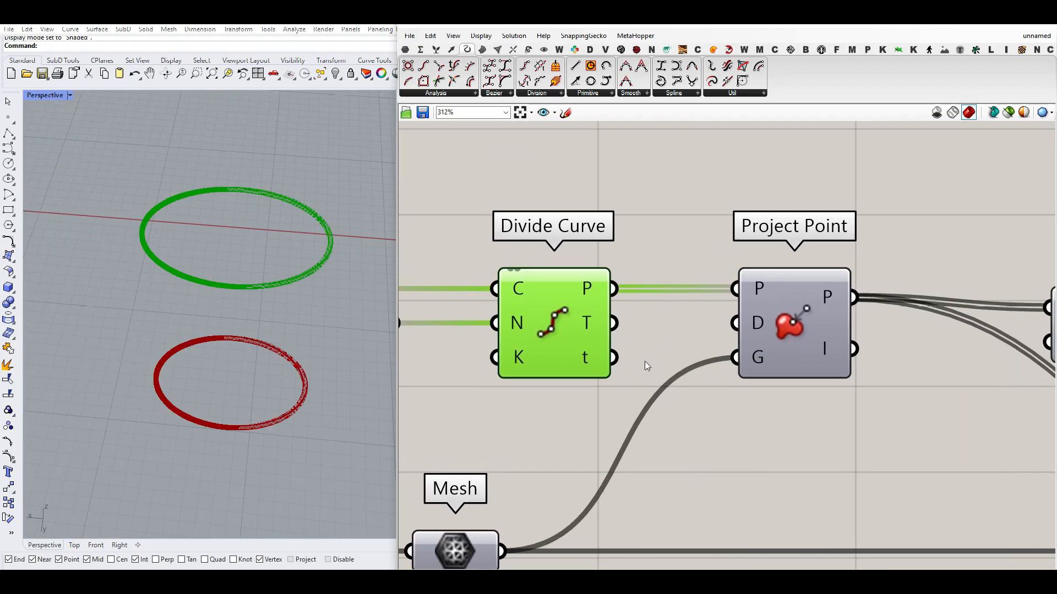
# Add a Unit Z vector and feed it as the direction of Project Point onto the mesh
pyautogui.click(451, 49)
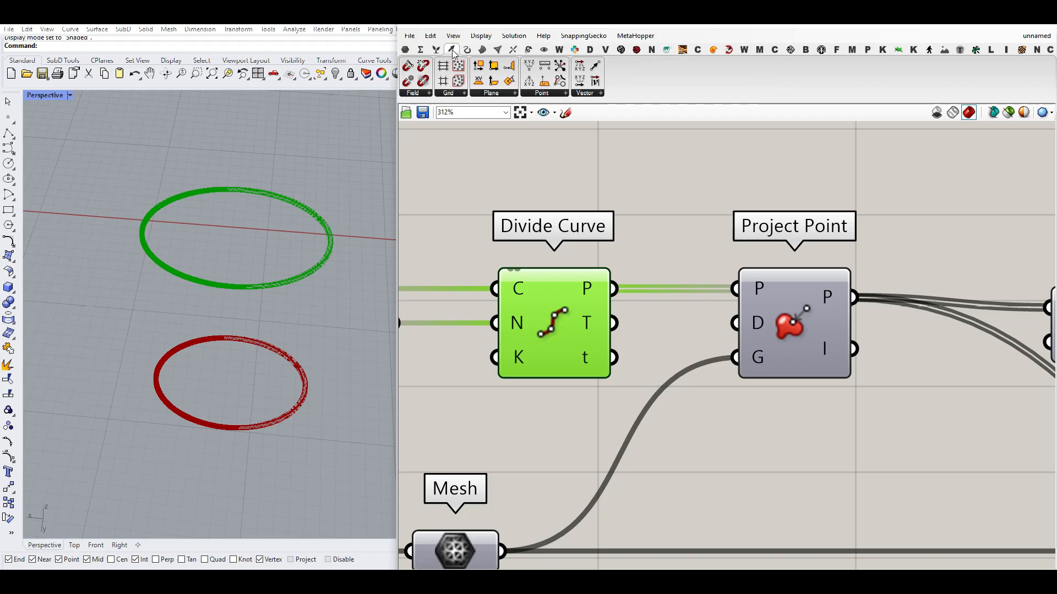
pyautogui.click(541, 92)
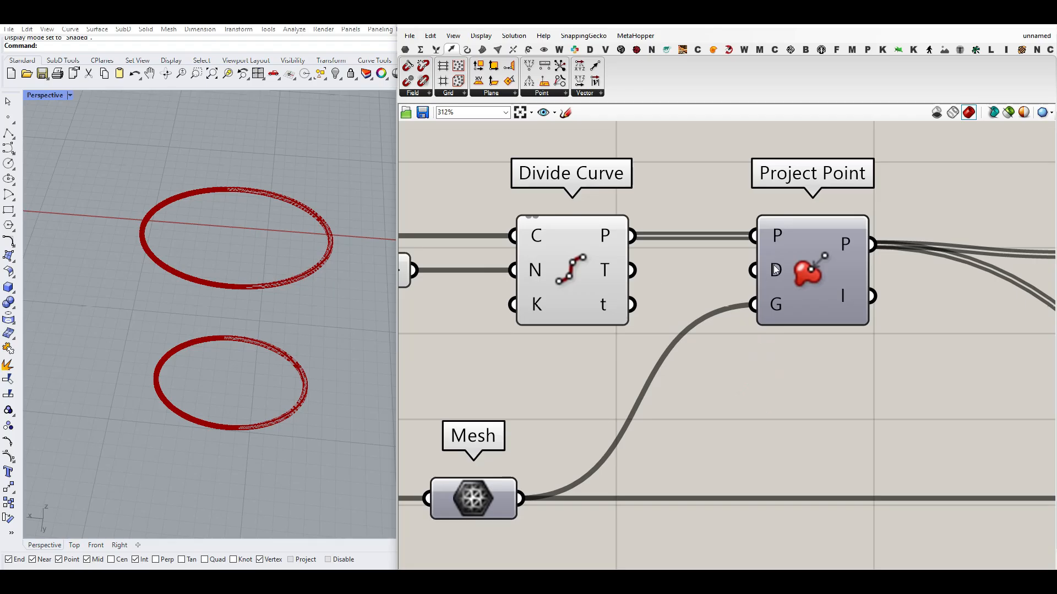
pyautogui.moveTo(604, 375)
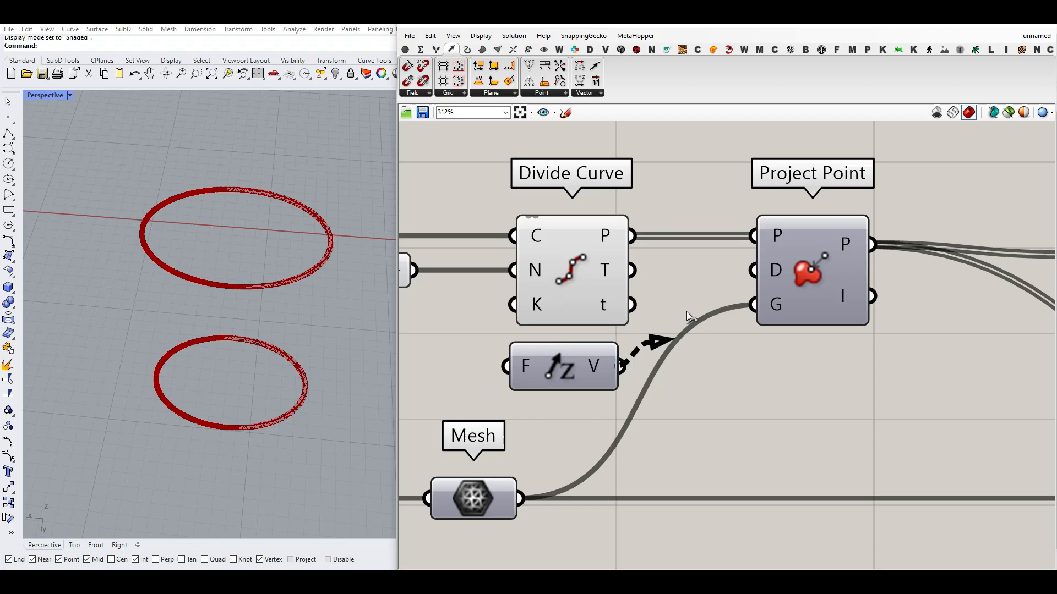
pyautogui.rightClick(563, 365)
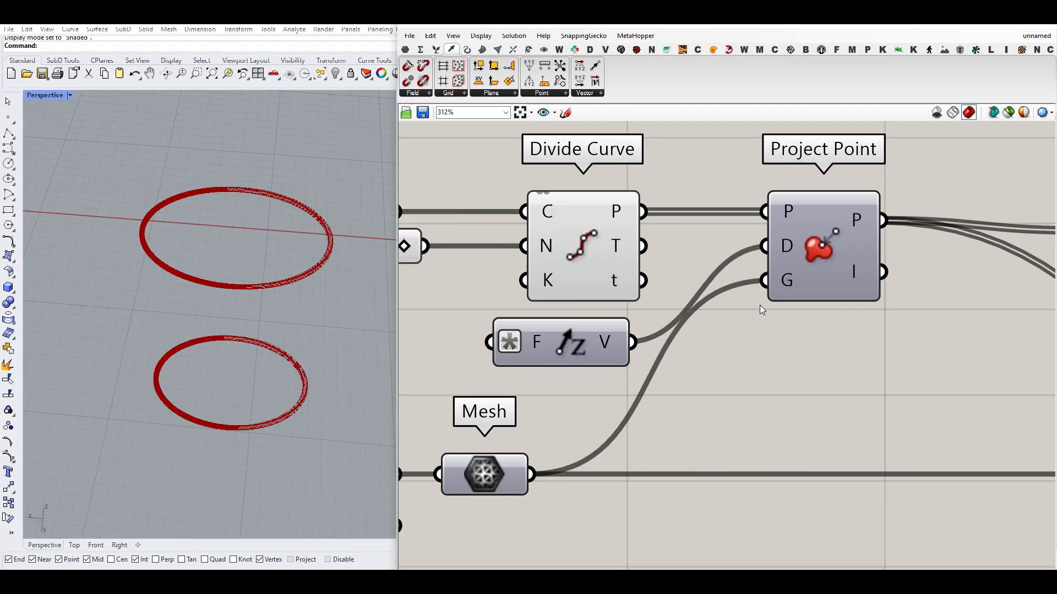
pyautogui.scroll(-3)
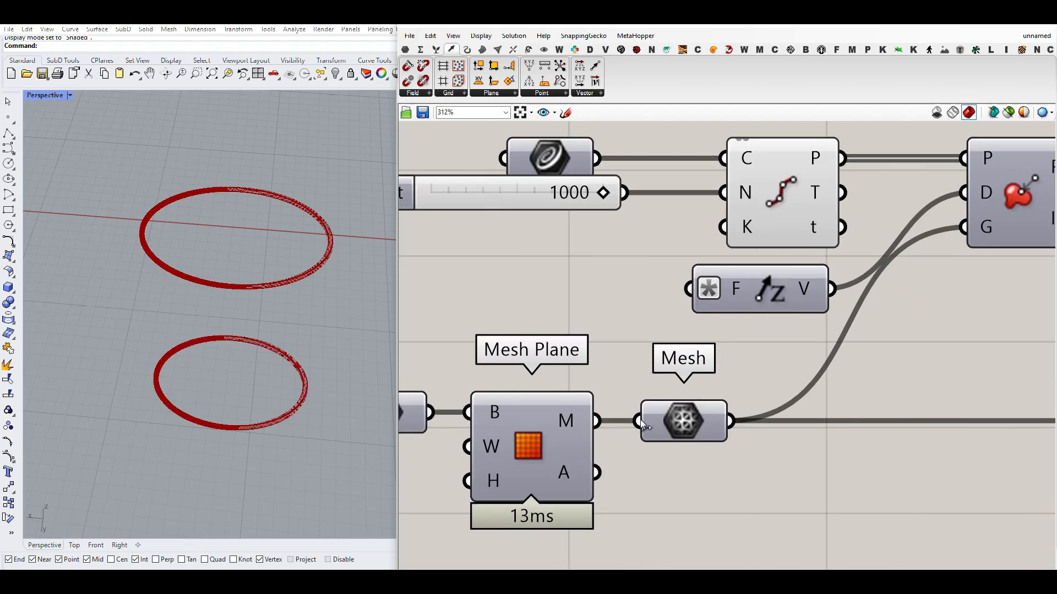
# Set a new, smaller rectangle as the Mesh Plane boundary drawn in the Rhino viewport
pyautogui.rightClick(682, 420)
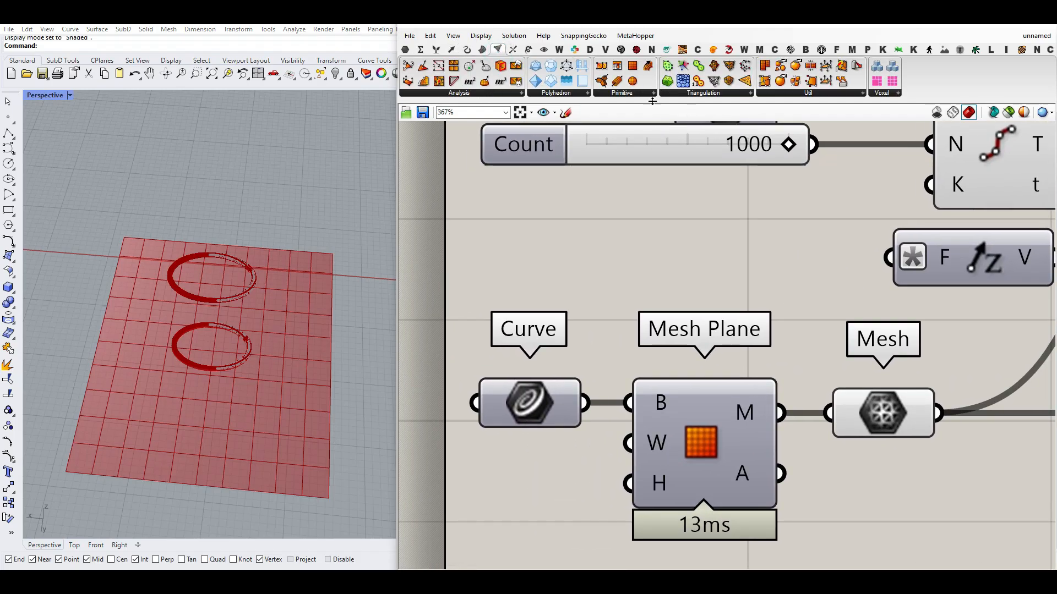
pyautogui.click(650, 92)
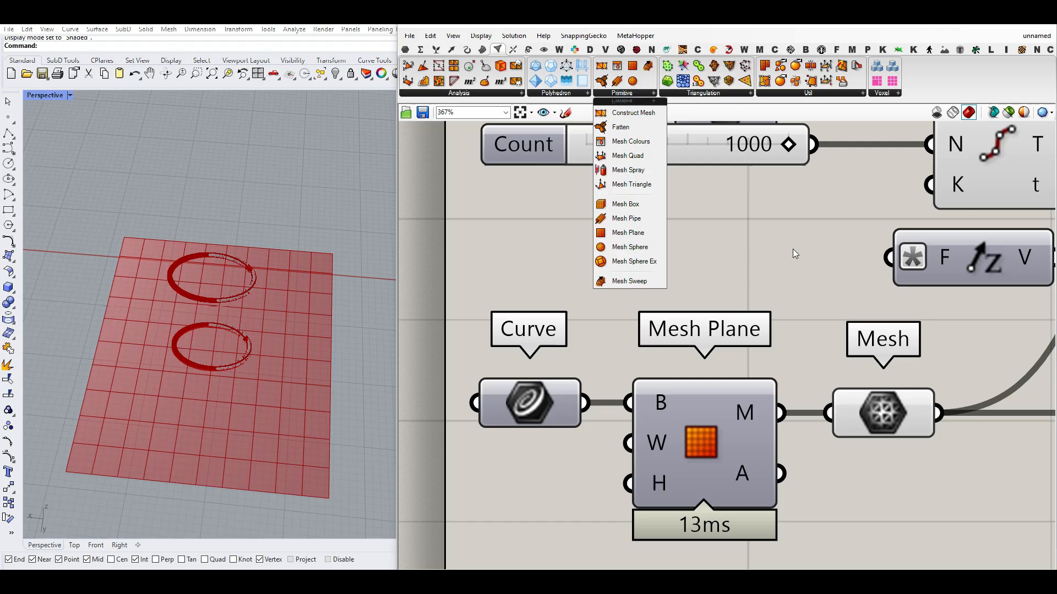
pyautogui.moveTo(627, 232)
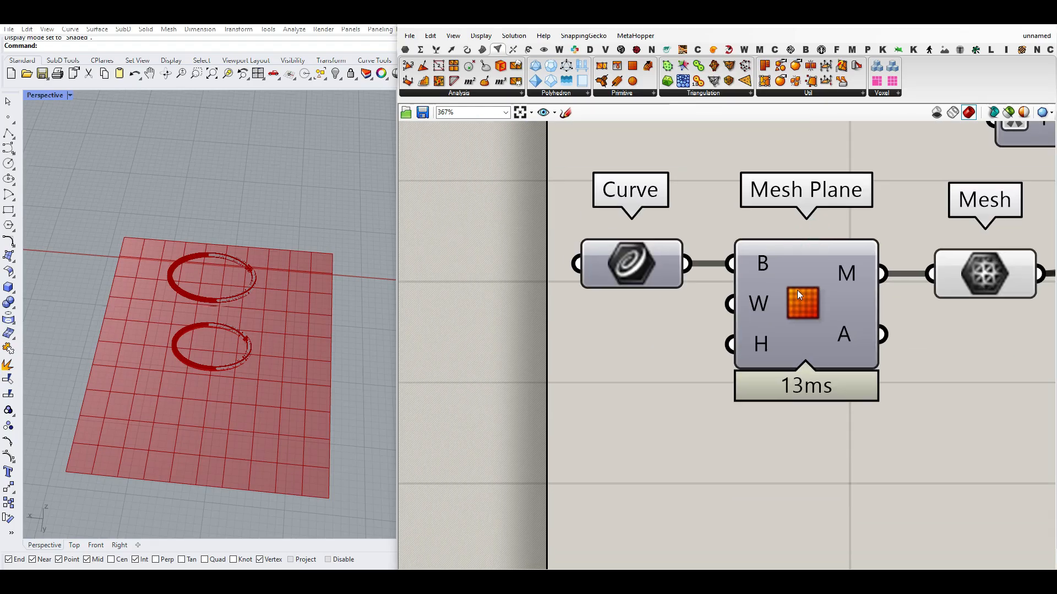
pyautogui.moveTo(760, 346)
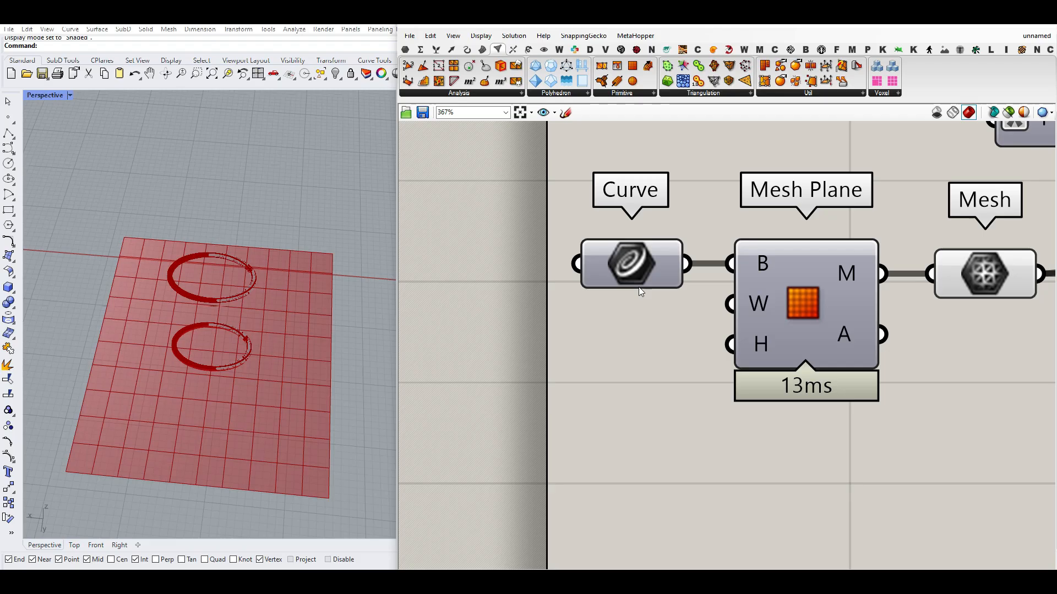
pyautogui.rightClick(762, 263)
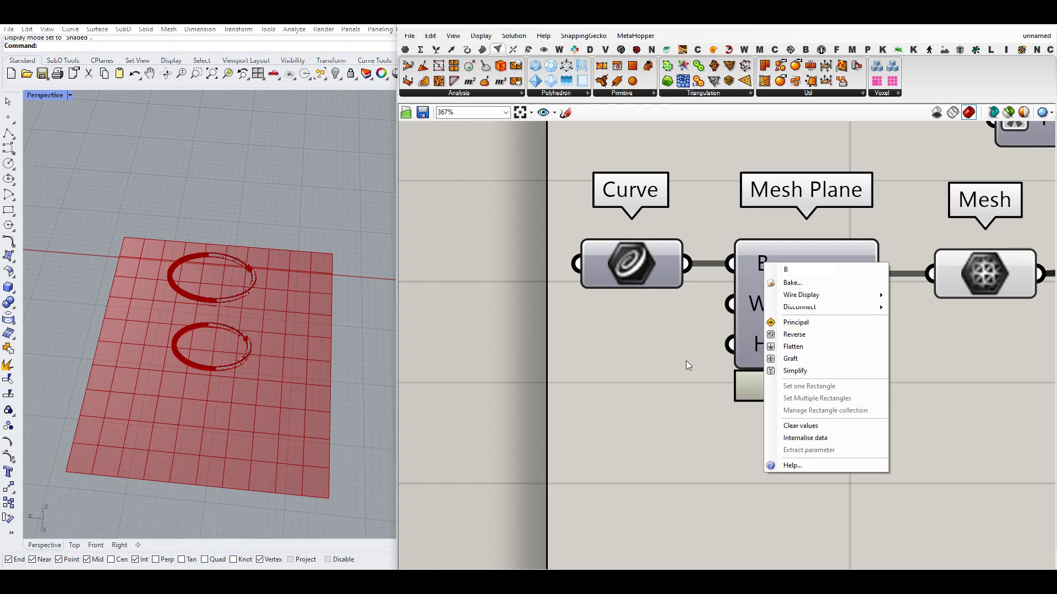
pyautogui.click(658, 356)
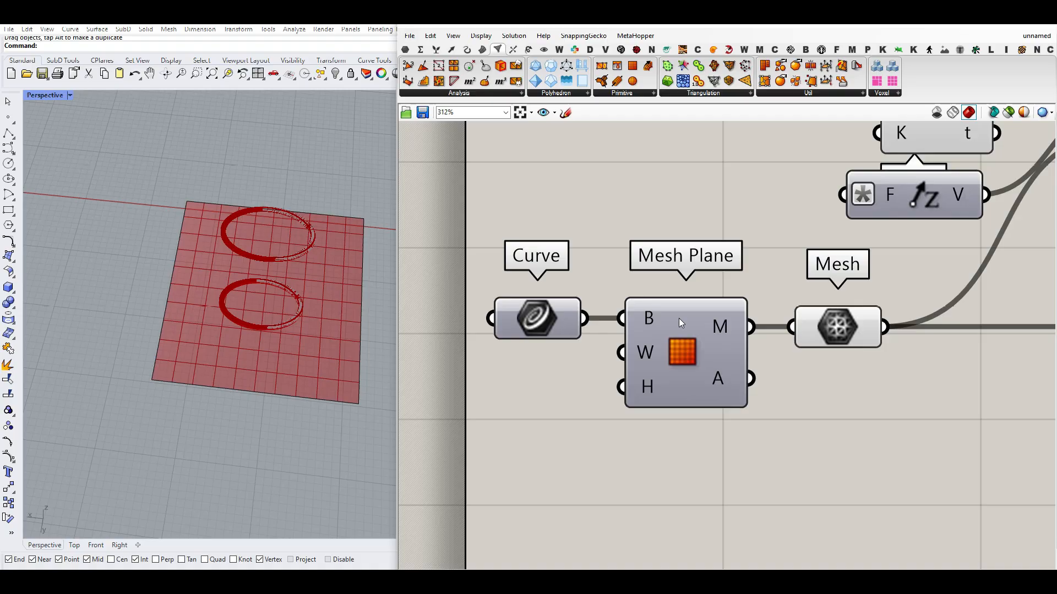
pyautogui.moveTo(686, 389)
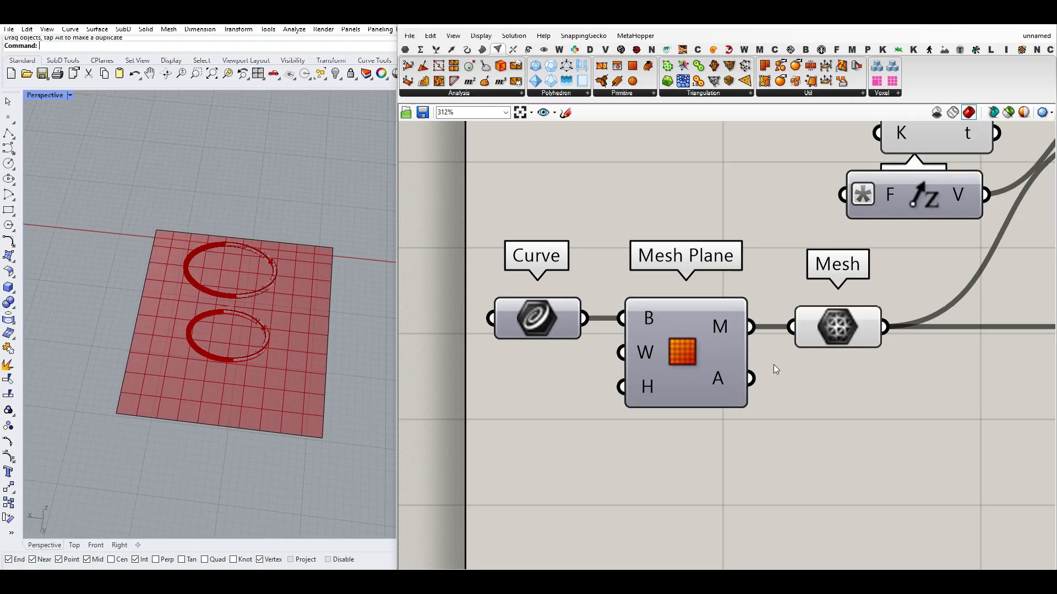
# Reference the curved saddle mesh from Rhino into a Mesh parameter as the new base surface
pyautogui.click(837, 326)
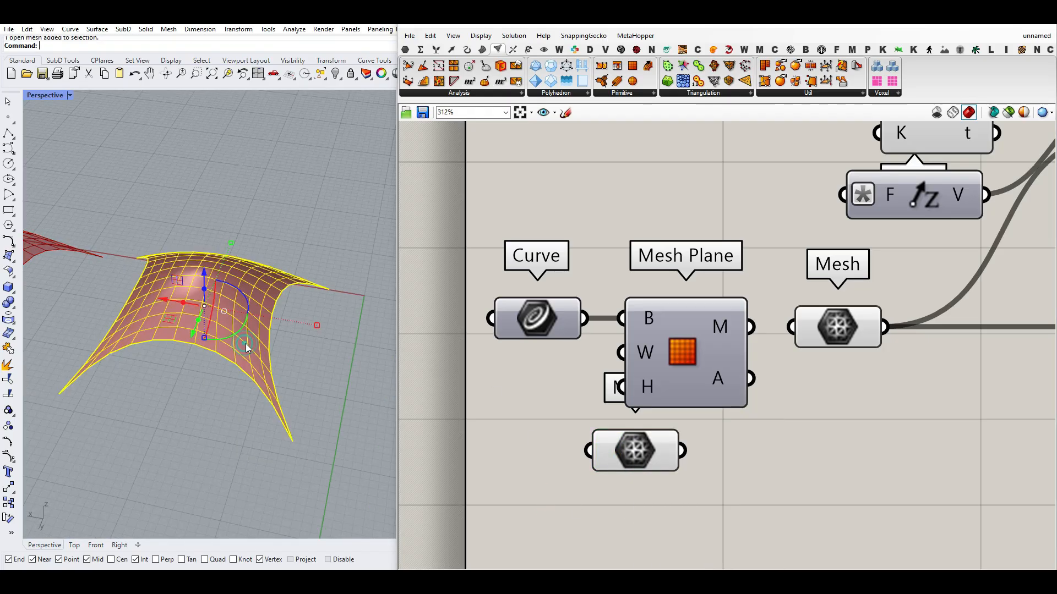
pyautogui.click(837, 327)
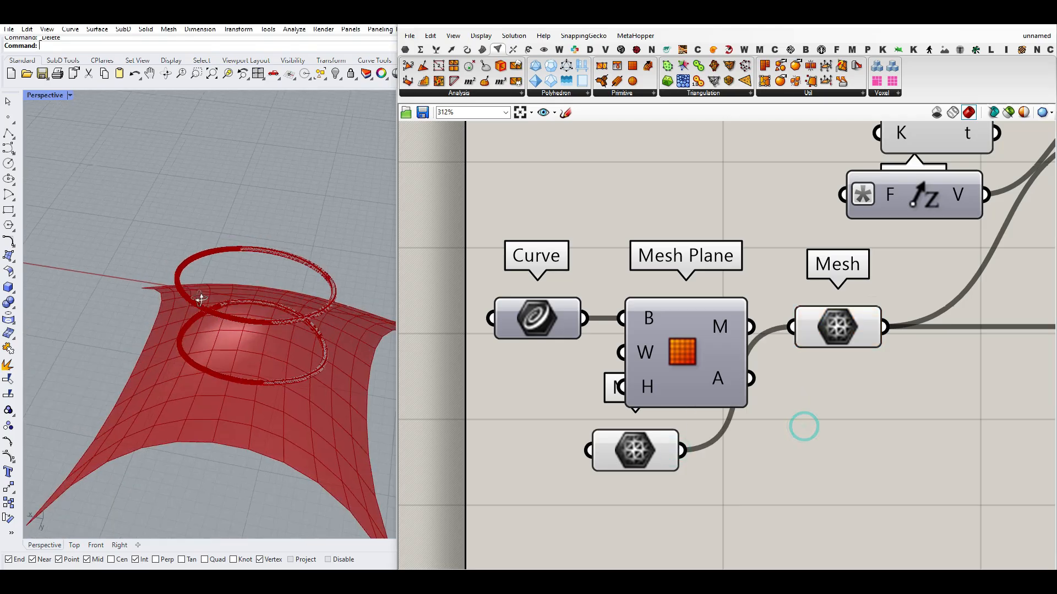
pyautogui.moveTo(203, 304); pyautogui.dragTo(276, 181)
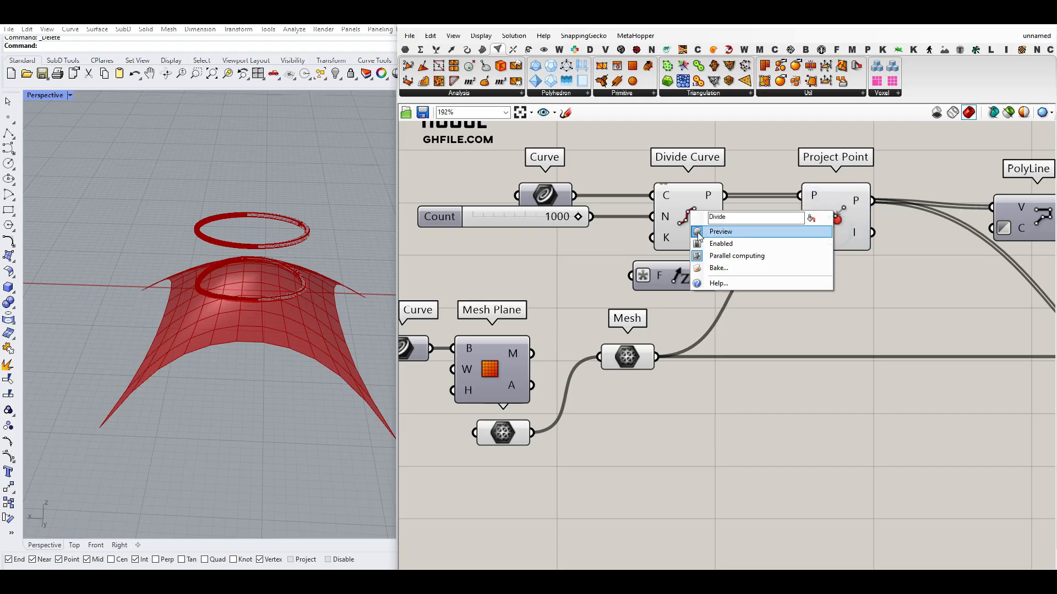
pyautogui.click(720, 231)
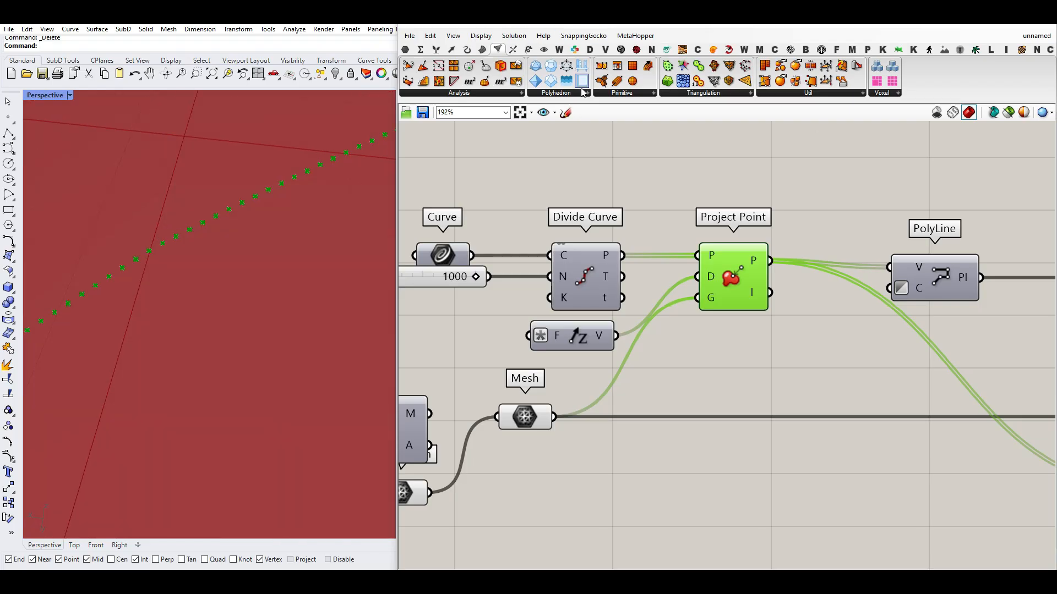
# Preview Project Point and PolyLine so the green ring lies on the curved mesh, then view the whole definition
pyautogui.scroll(3)
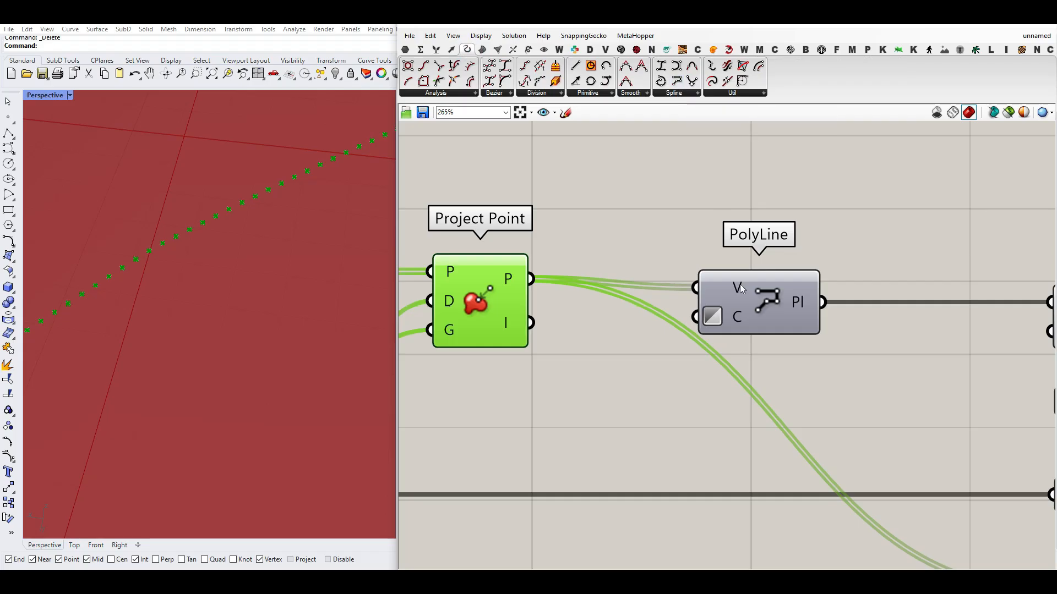
pyautogui.click(757, 301)
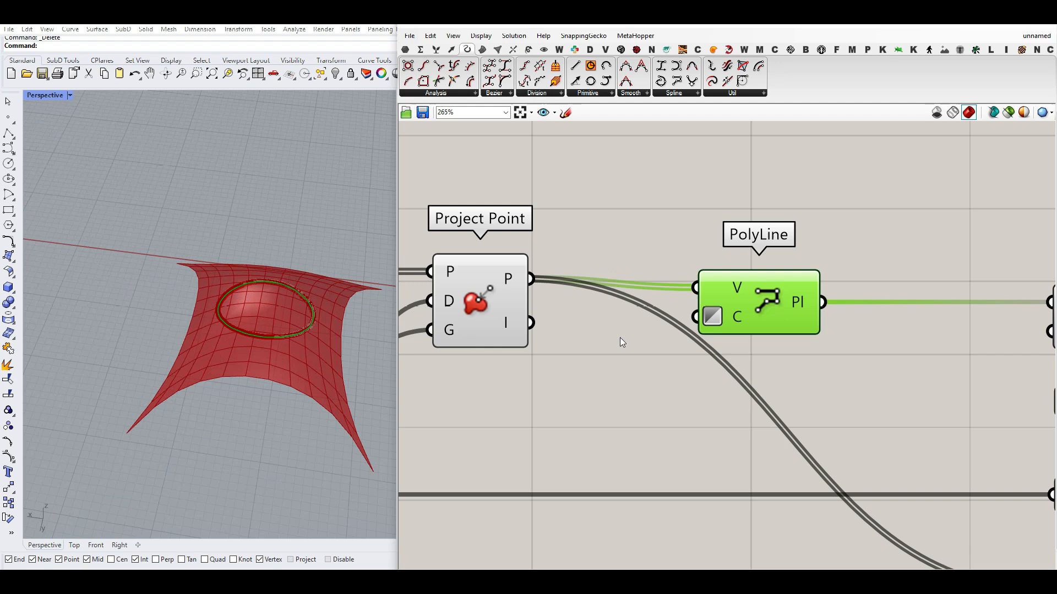
pyautogui.rightClick(712, 317)
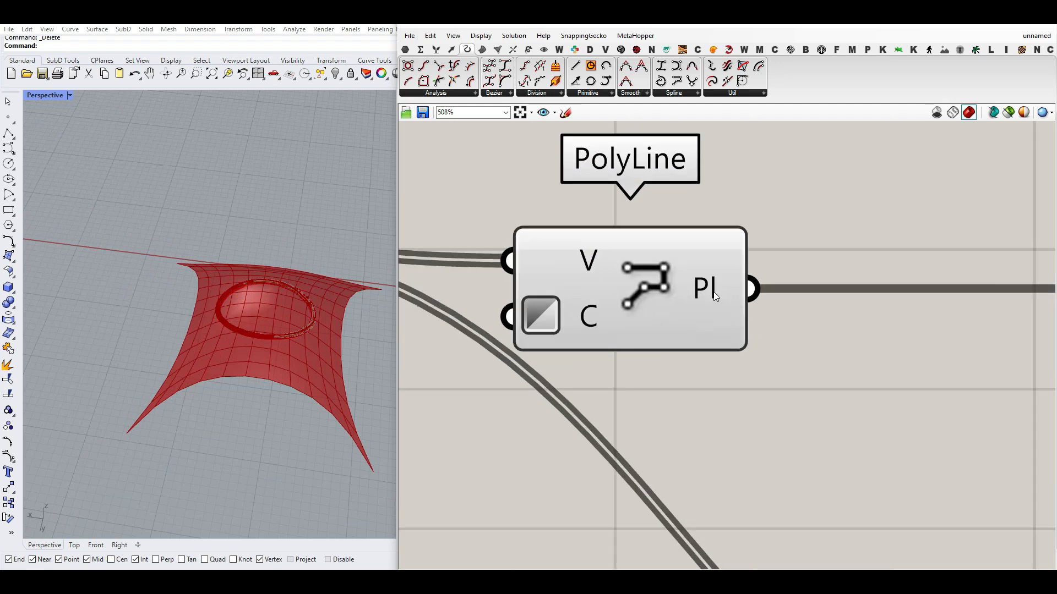
pyautogui.scroll(-3)
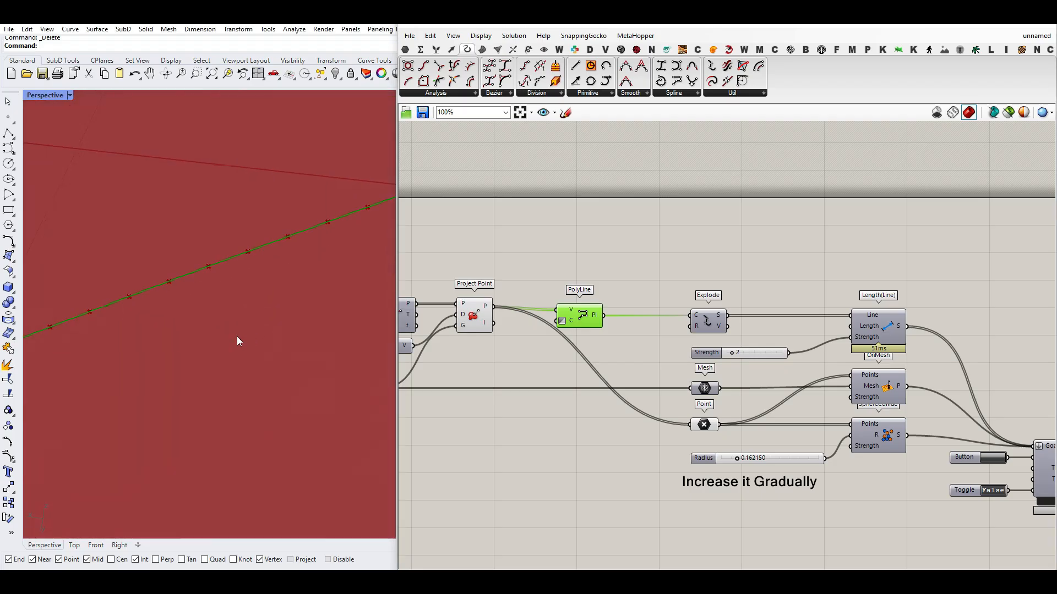
pyautogui.click(207, 264)
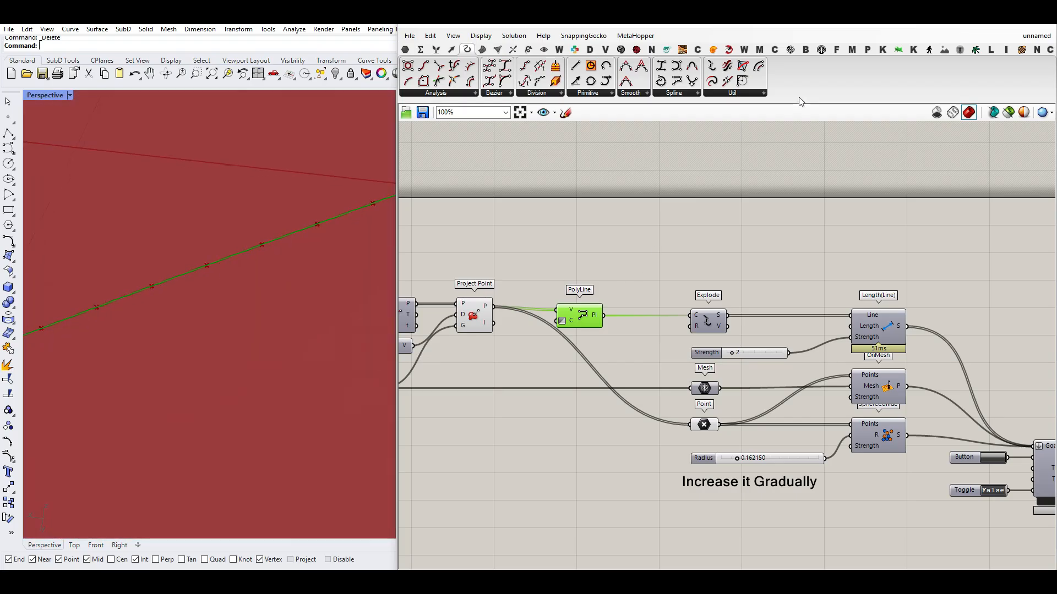
# Place a Kangaroo BouncySolver wired to the reset Button and Toggle, testing it True then False
pyautogui.click(880, 50)
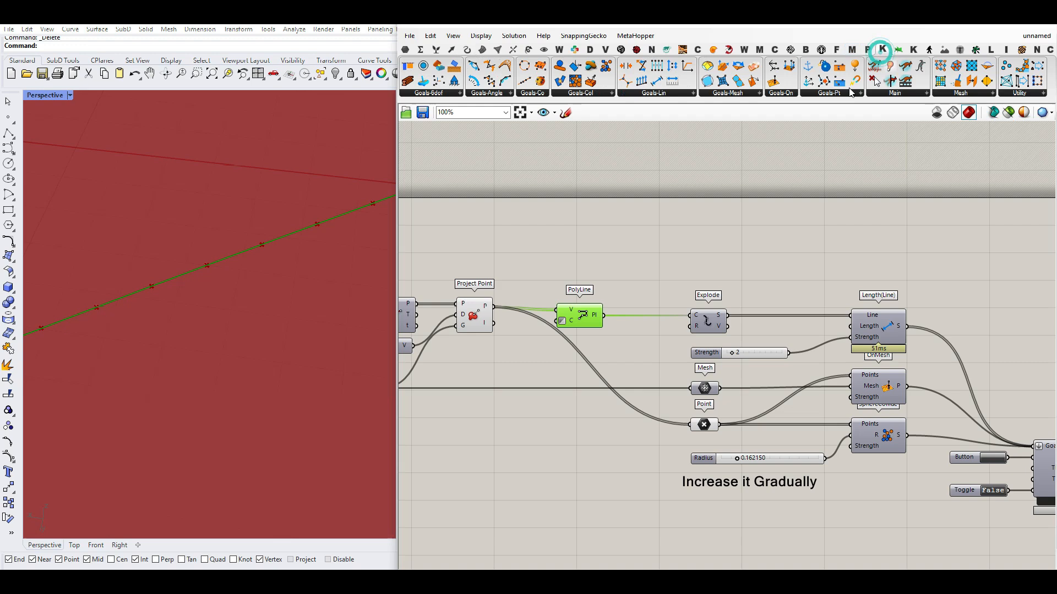
pyautogui.click(914, 93)
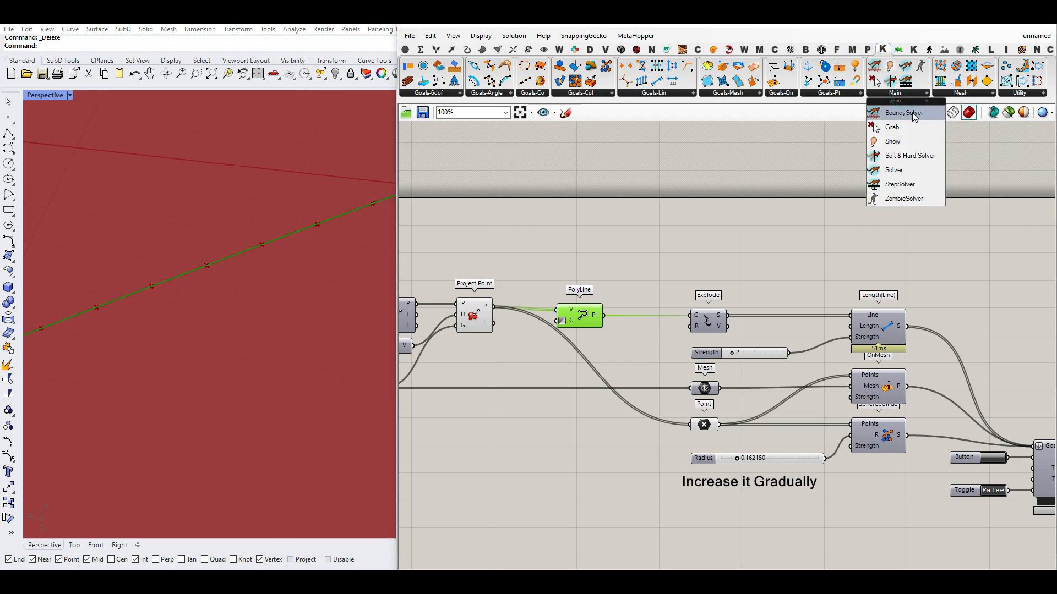
pyautogui.click(903, 113)
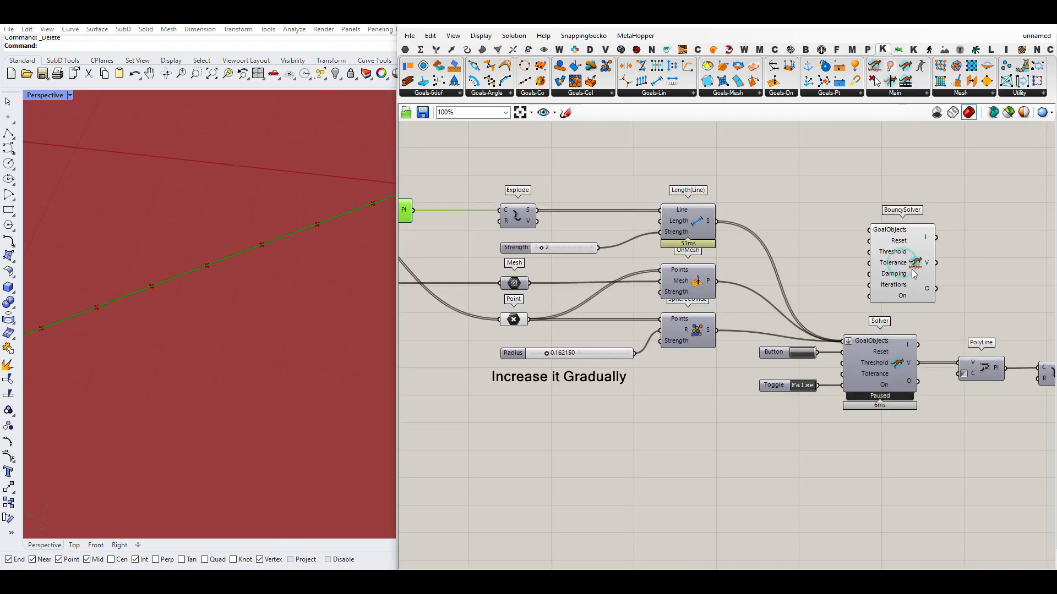
pyautogui.moveTo(863, 367)
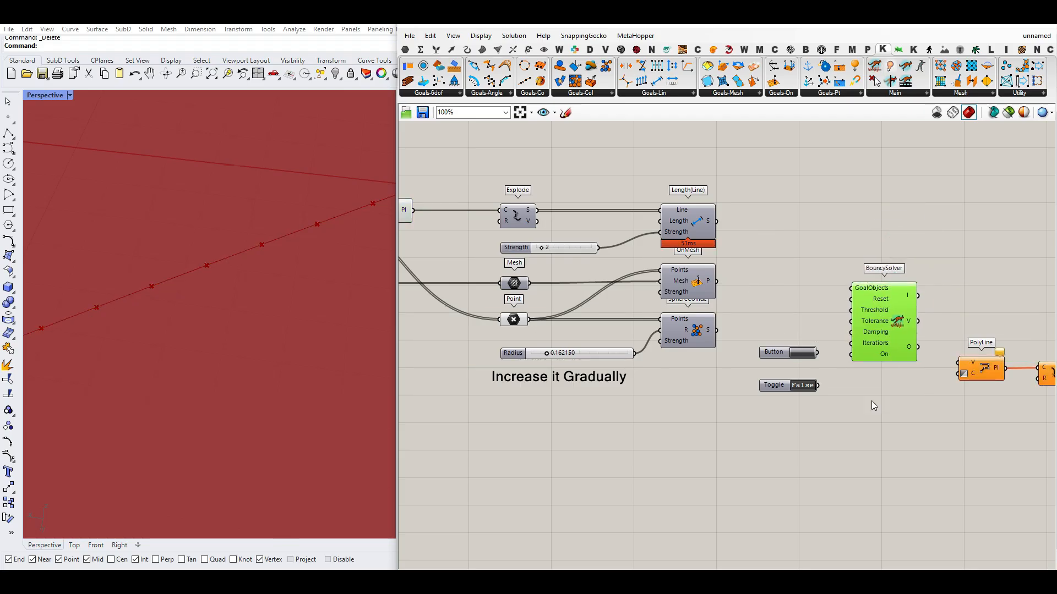
pyautogui.scroll(3)
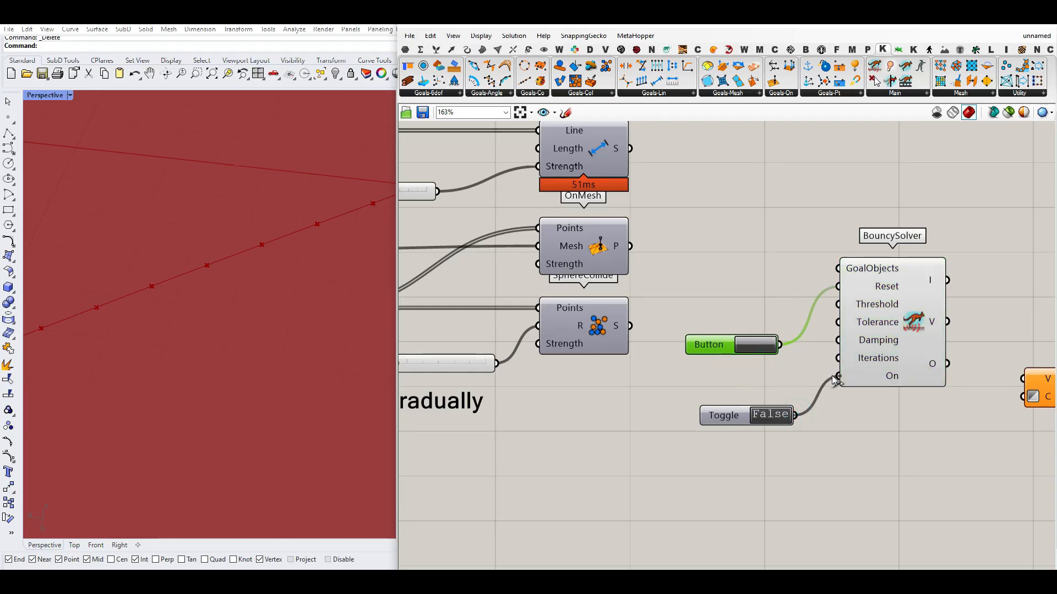
pyautogui.click(770, 415)
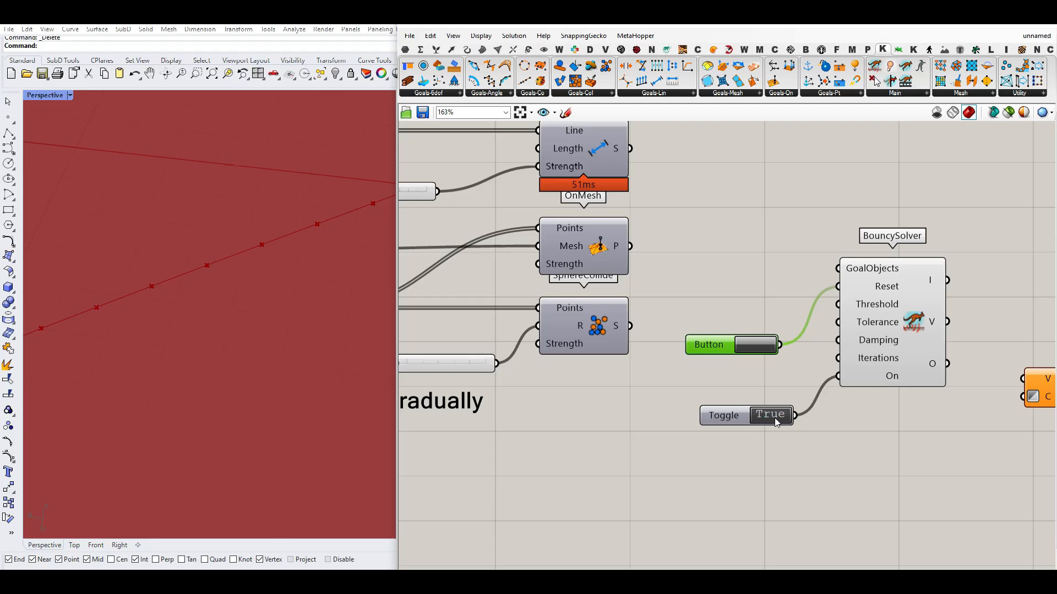
pyautogui.click(770, 415)
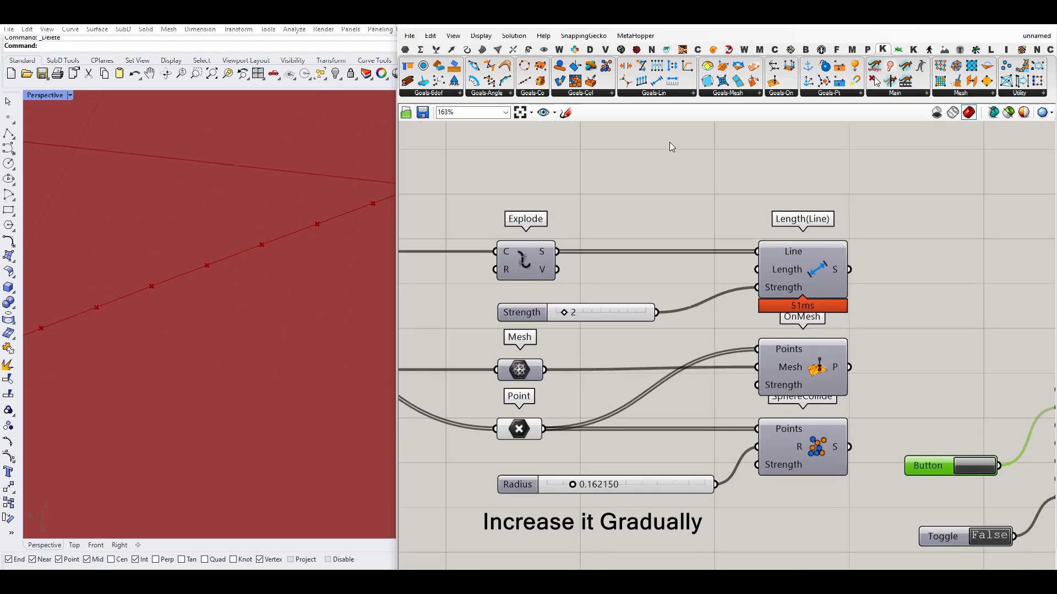
pyautogui.moveTo(683, 96)
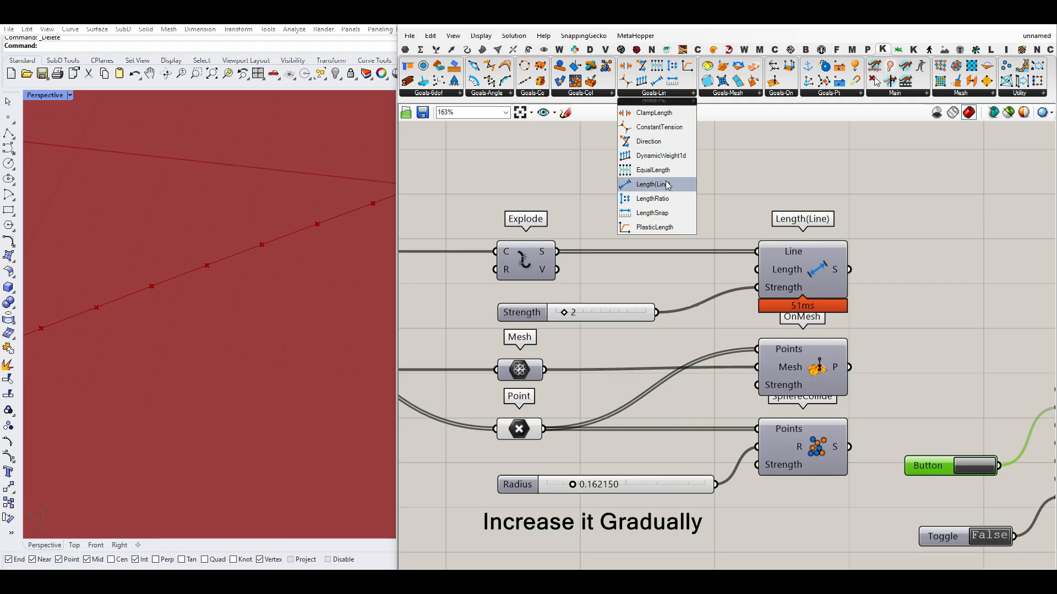
pyautogui.moveTo(652, 184)
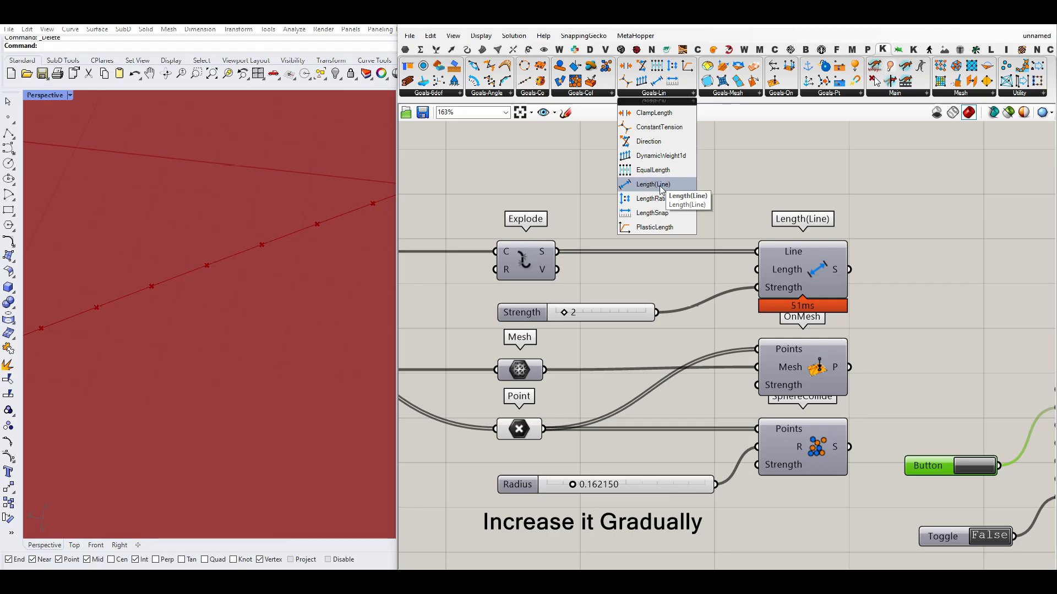
pyautogui.moveTo(634, 184)
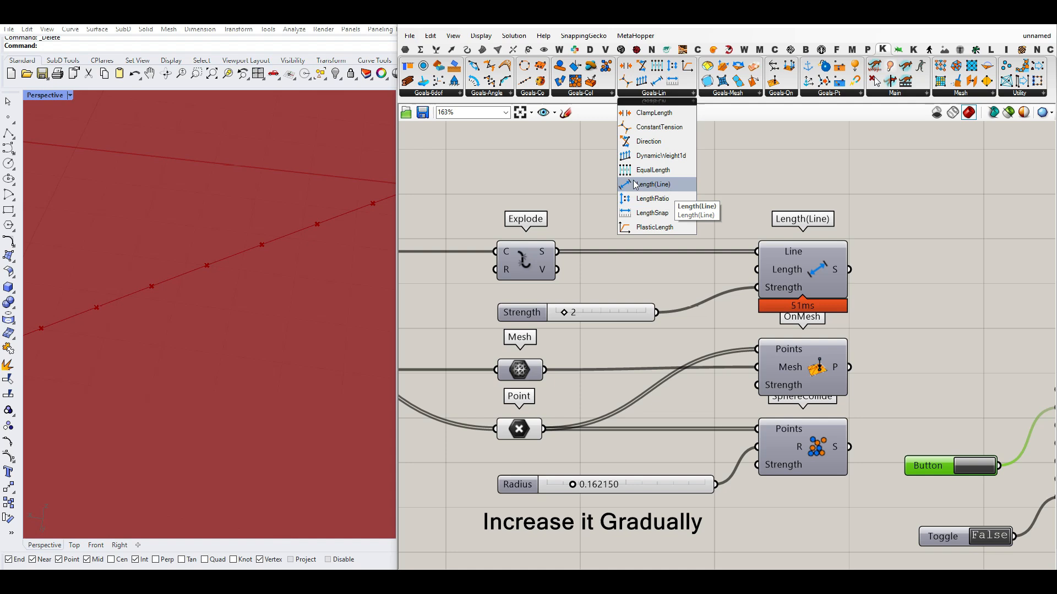
pyautogui.moveTo(826, 264)
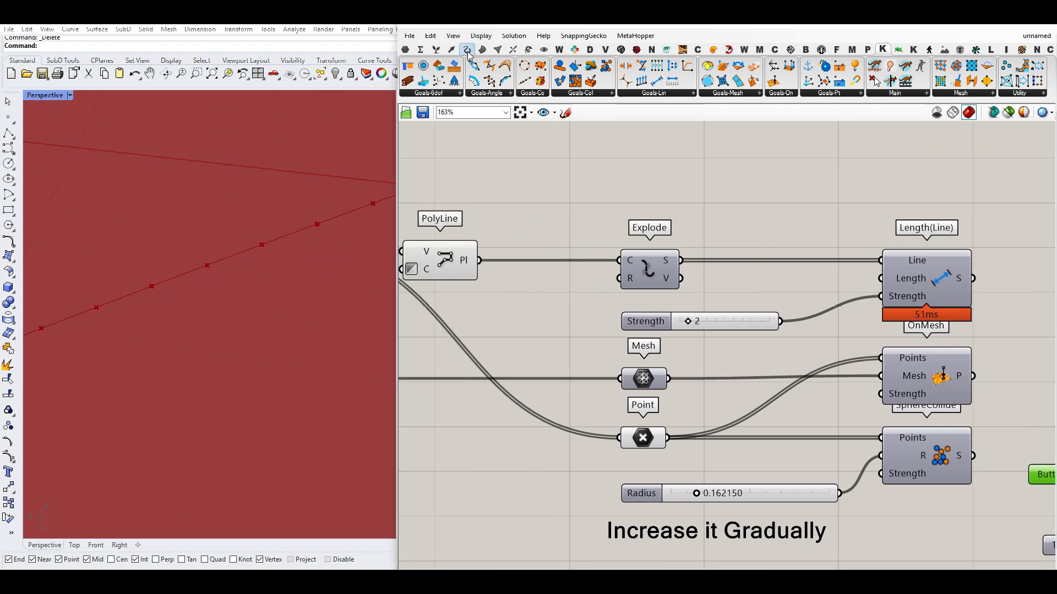
# Explode the polyline into segments, toggling their preview and undoing an accidental bake
pyautogui.click(466, 50)
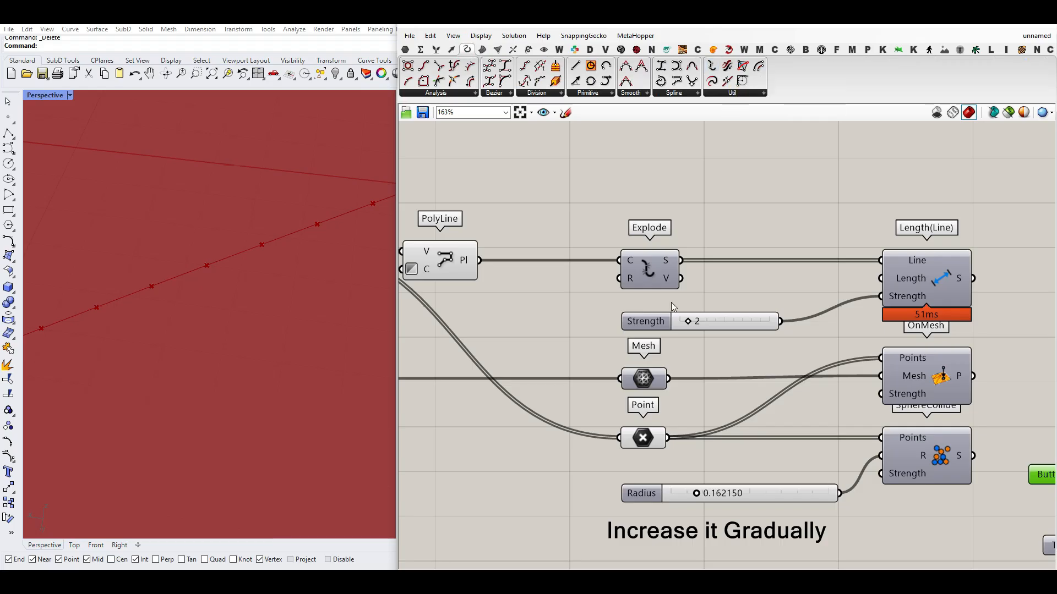
pyautogui.rightClick(649, 270)
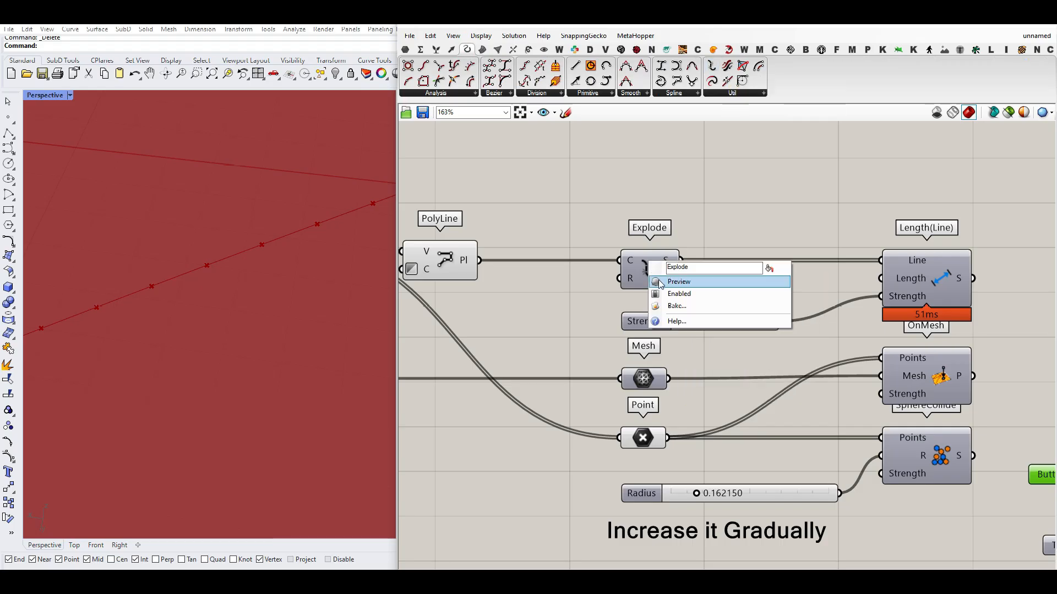
pyautogui.click(678, 282)
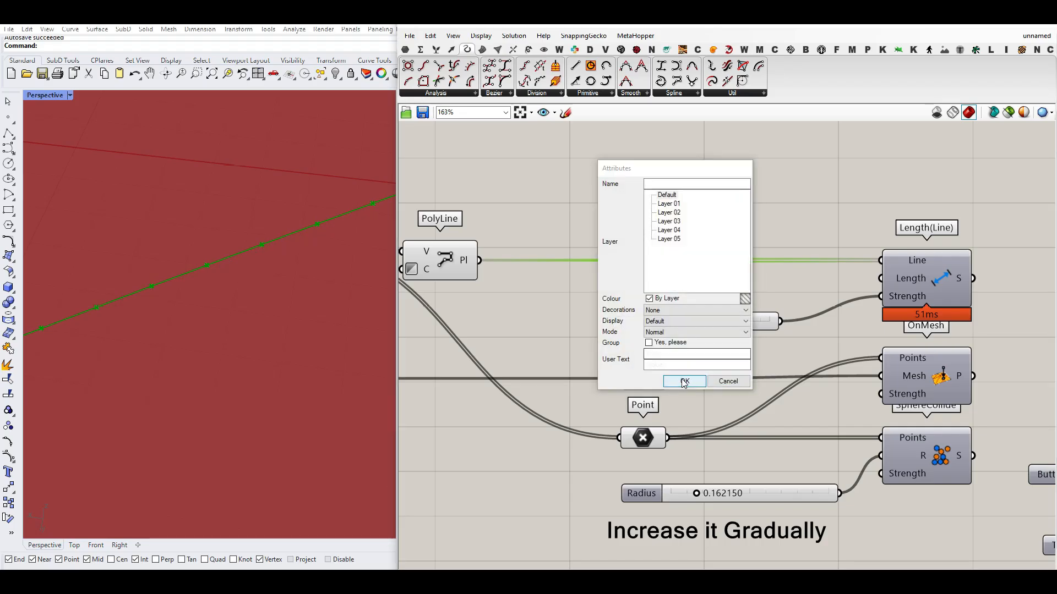
pyautogui.click(684, 382)
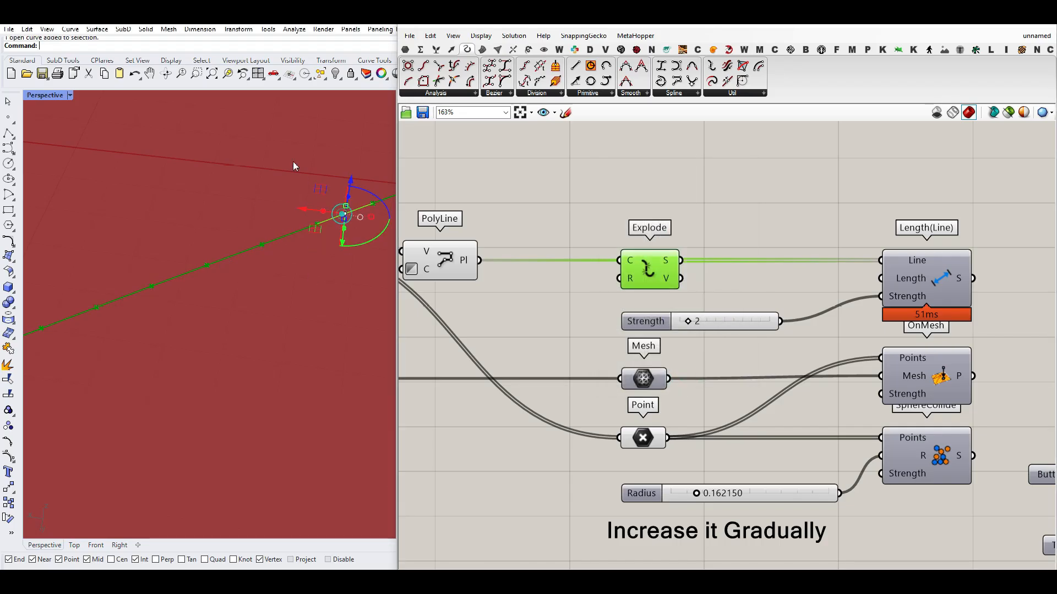
pyautogui.press('ctrl+z')
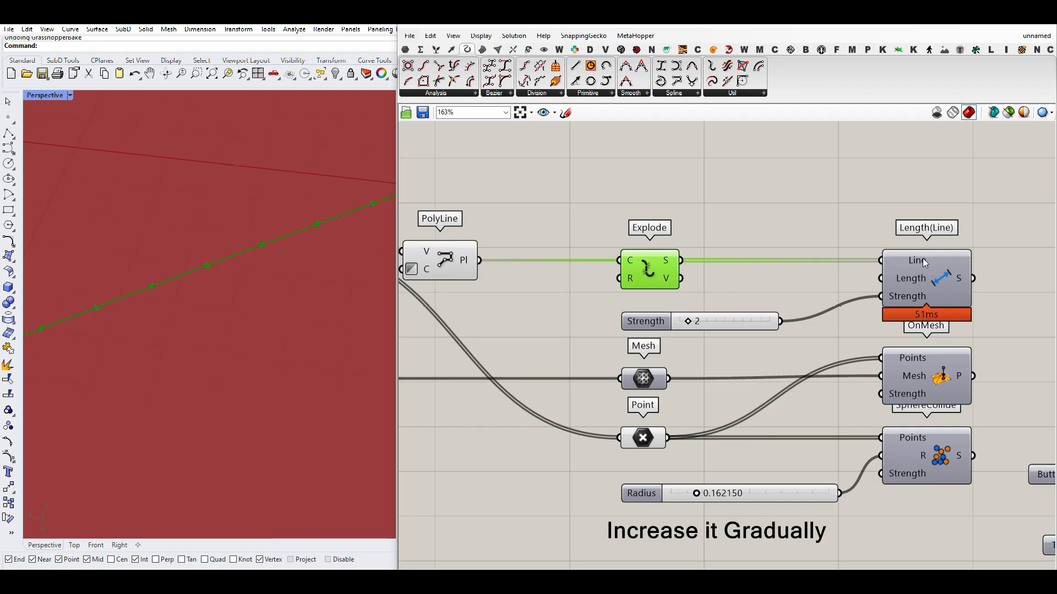
pyautogui.moveTo(896, 278)
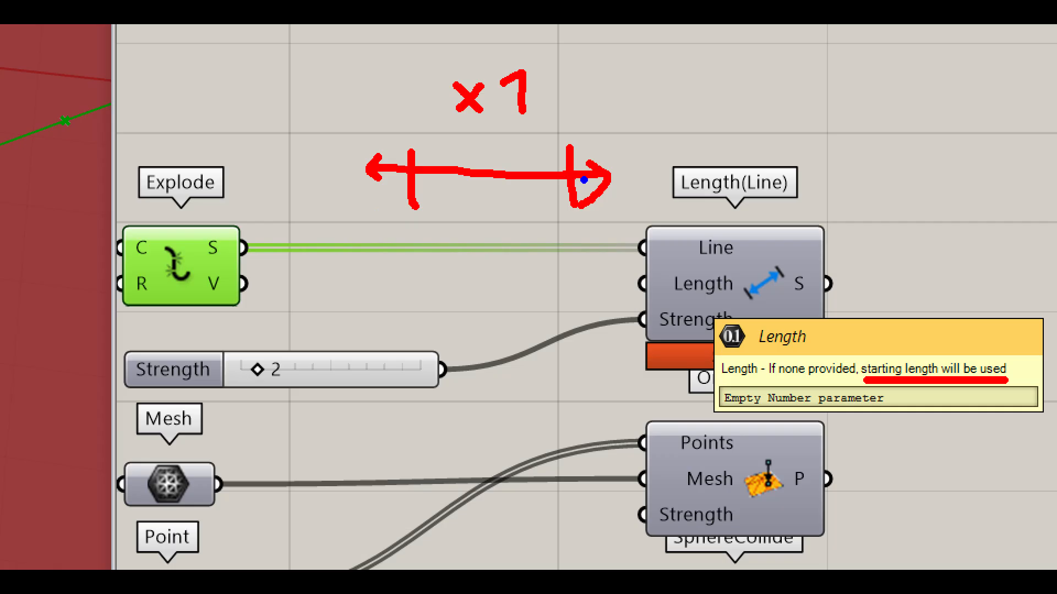
pyautogui.moveTo(704, 289)
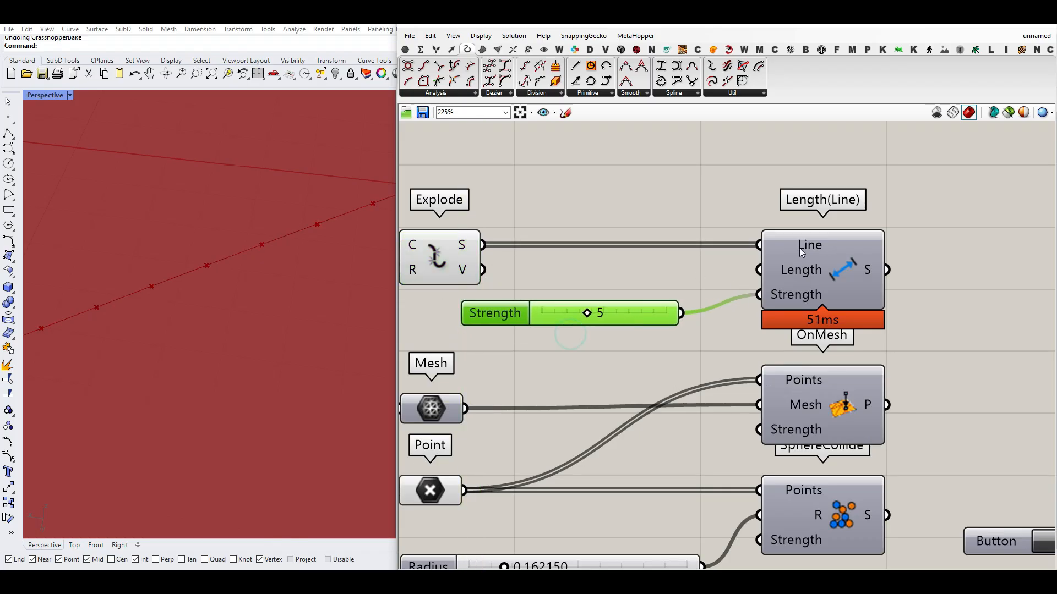
# Feed the Length(Line) goal of strength 5 into BouncySolver GoalObjects and reset the solver
pyautogui.scroll(-3)
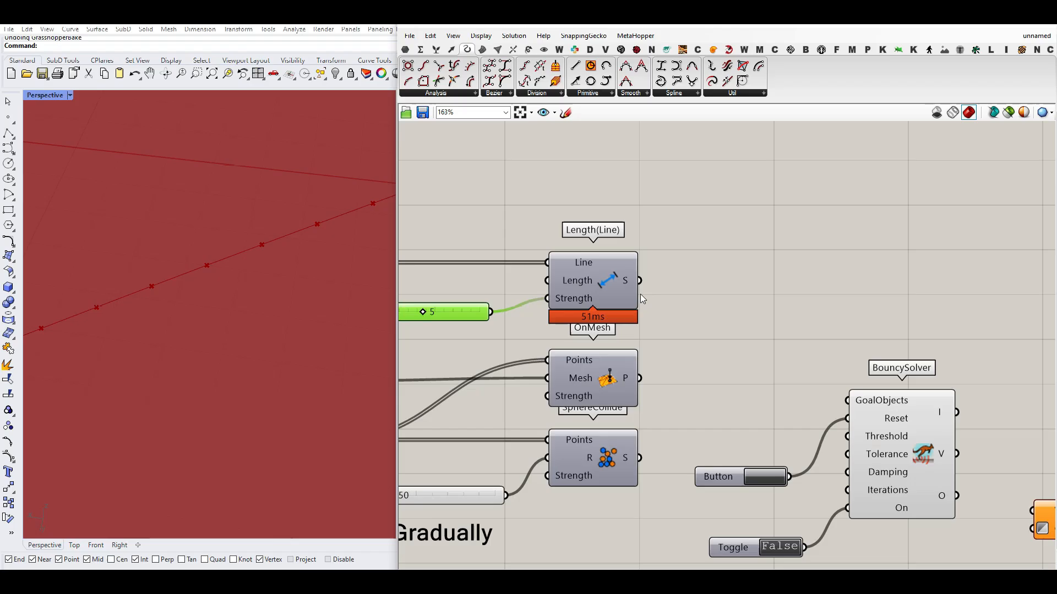
pyautogui.click(753, 476)
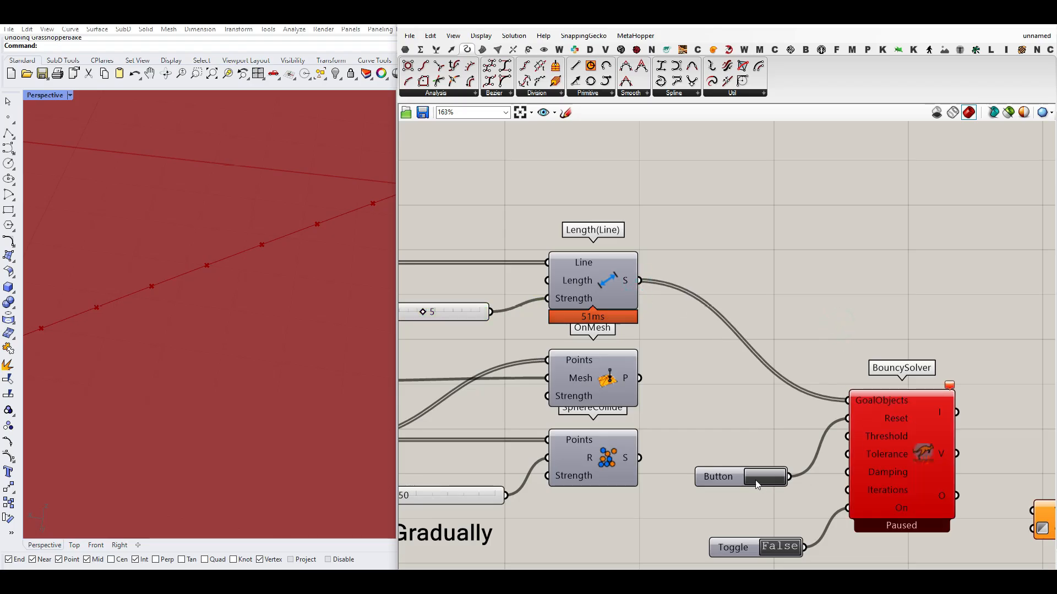
pyautogui.click(764, 476)
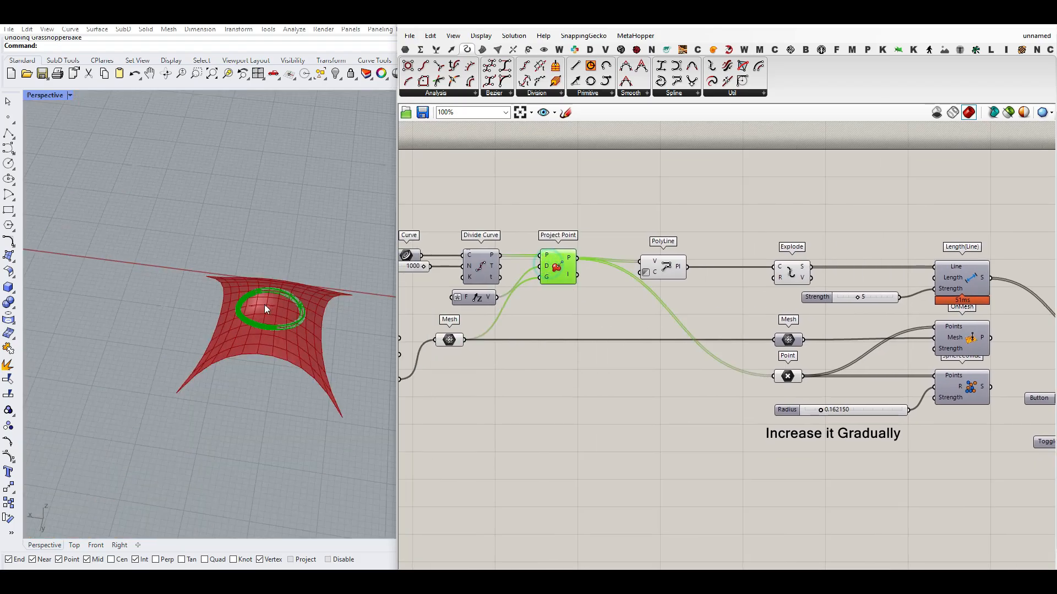
# Wire the projected Point parameter into the OnMesh and SphereCollide goals feeding the solver
pyautogui.scroll(3)
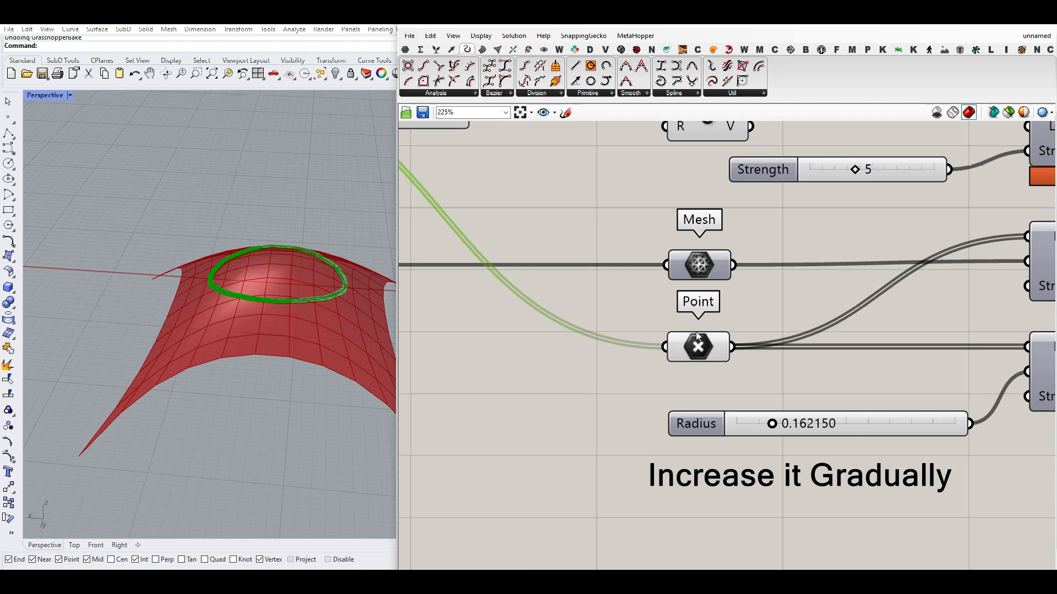
pyautogui.click(698, 347)
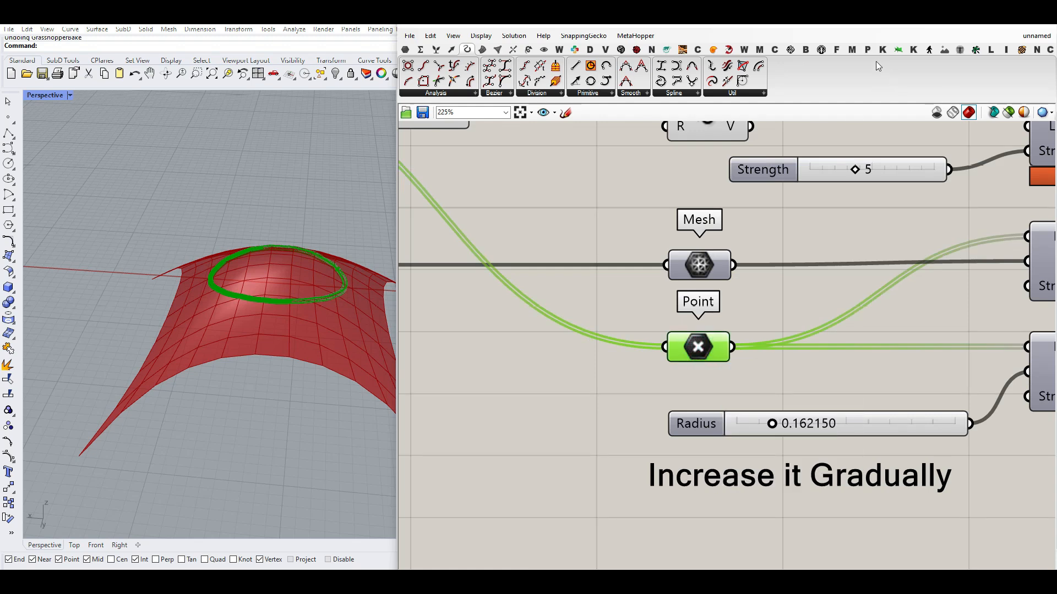
pyautogui.click(781, 93)
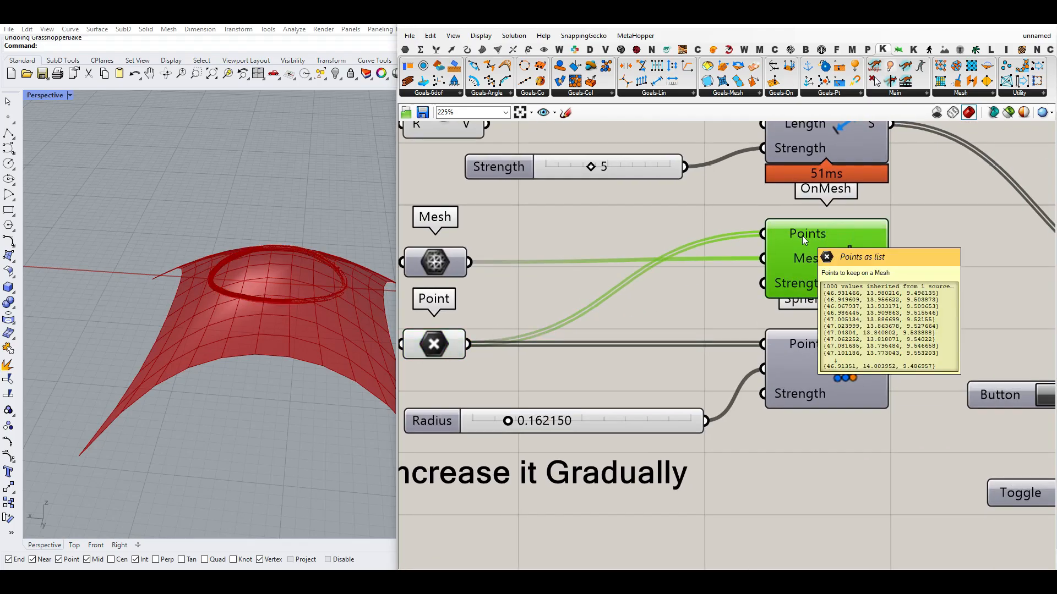
pyautogui.scroll(-3)
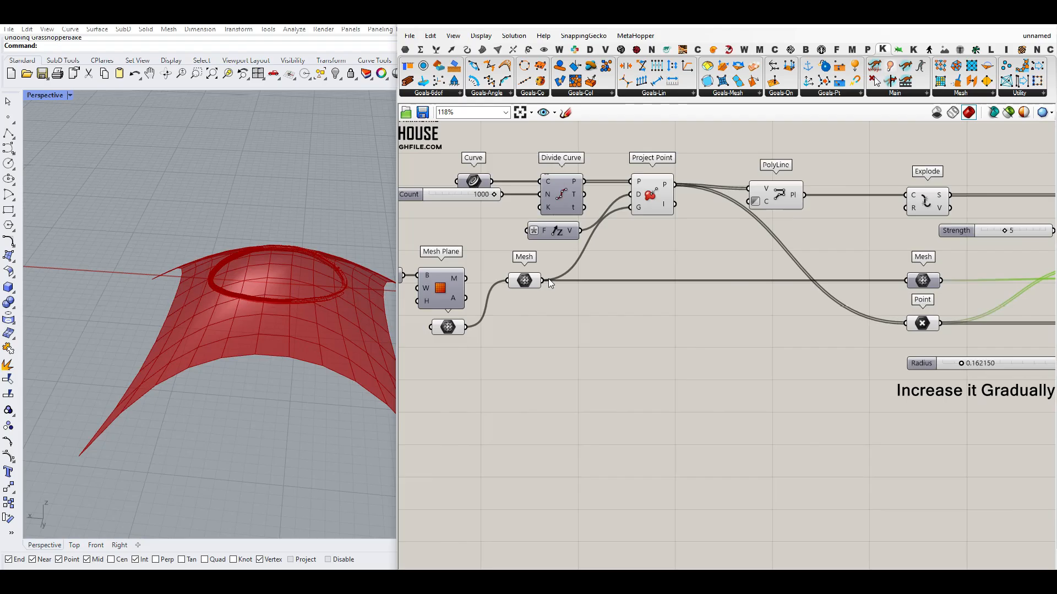
pyautogui.scroll(-3)
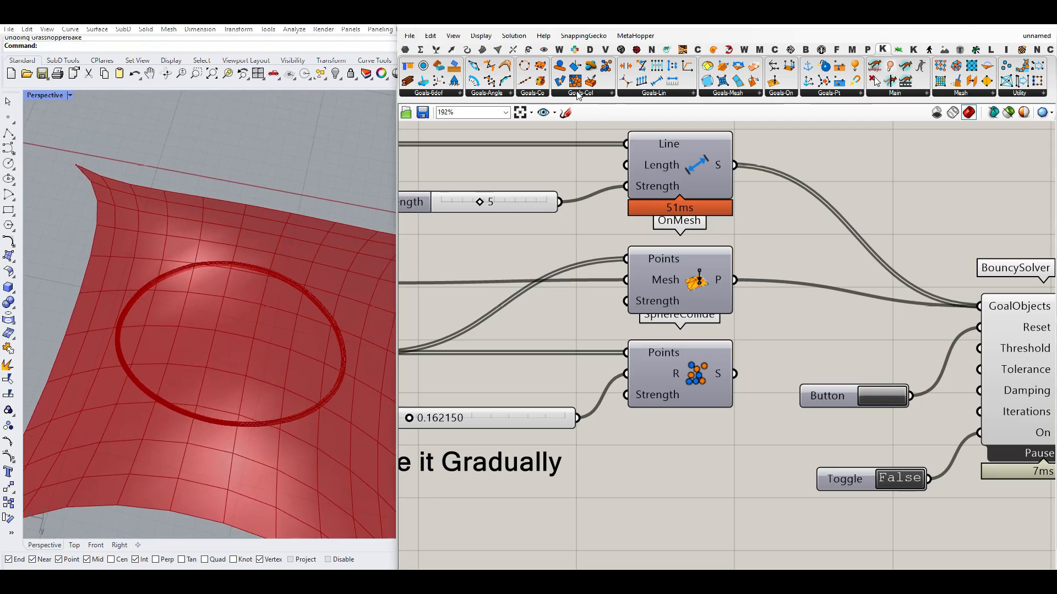
# Add SphereCollide on the points and a Mesh Sphere to preview the collision spheres
pyautogui.click(580, 93)
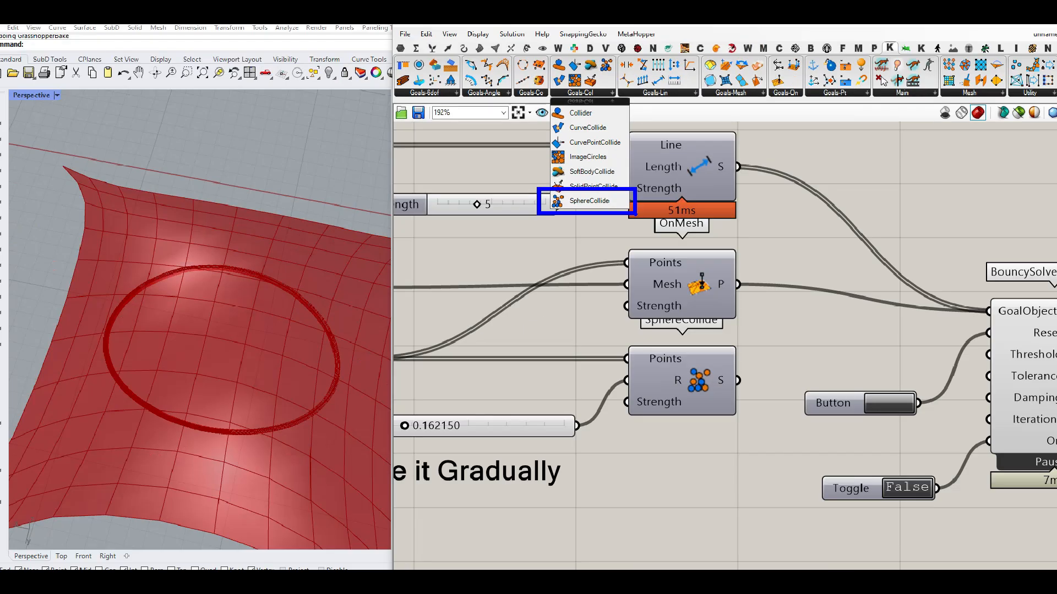
pyautogui.click(587, 201)
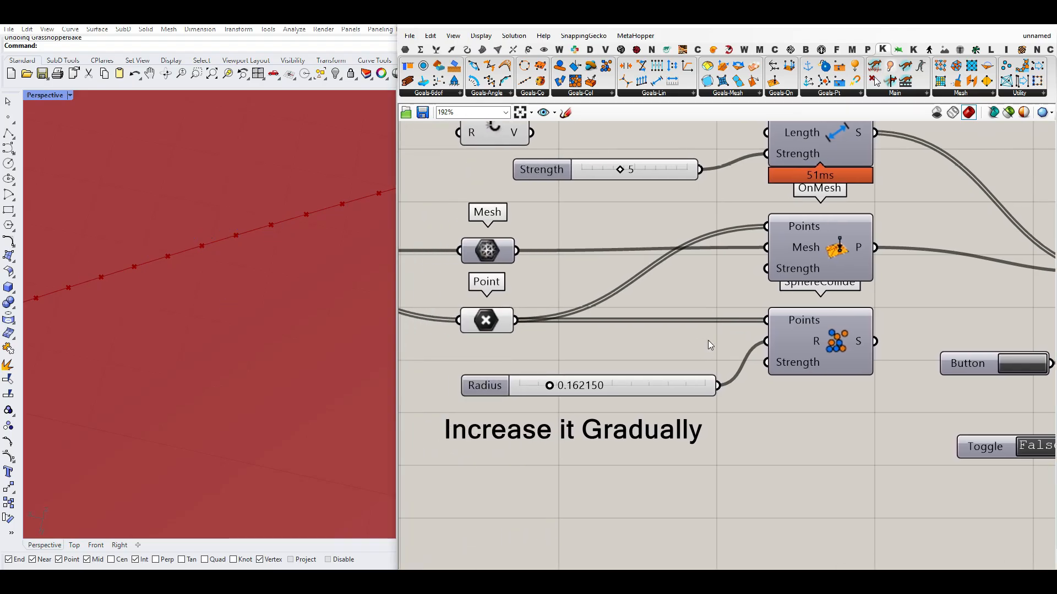
pyautogui.click(580, 93)
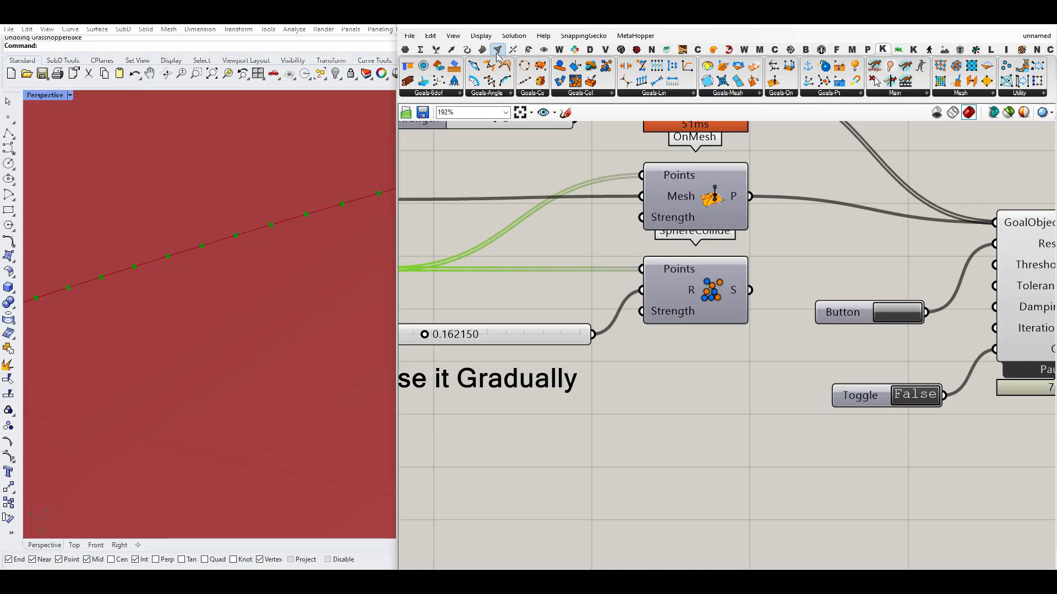
pyautogui.click(497, 49)
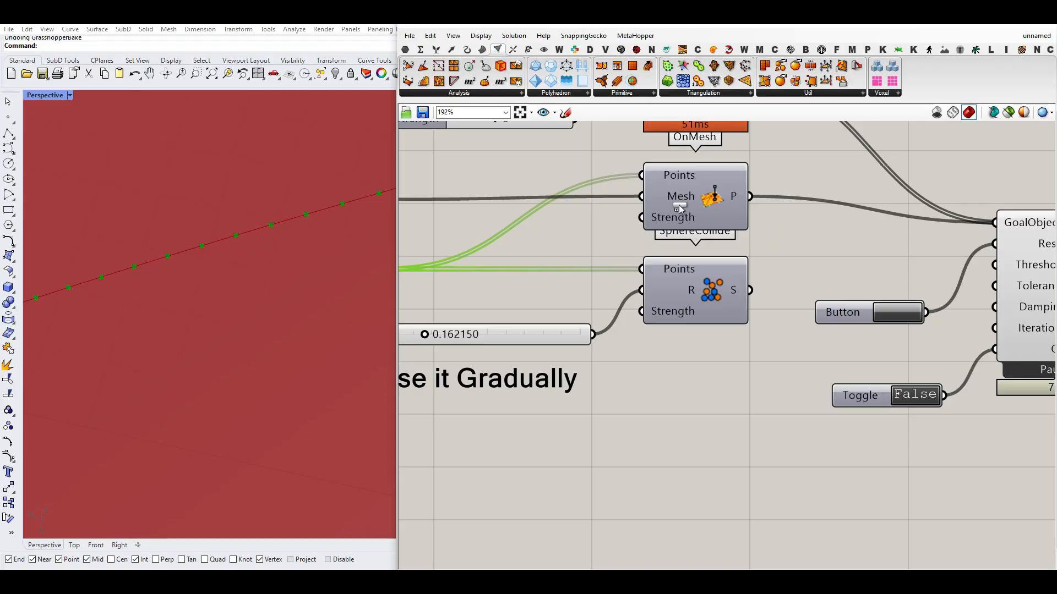
pyautogui.scroll(-3)
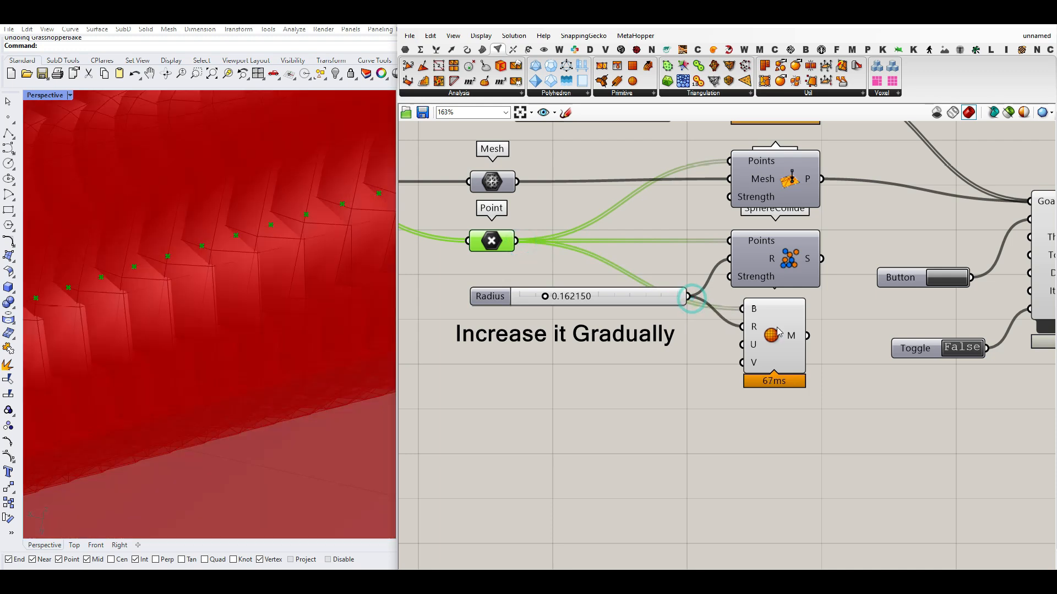
# Set the expression x/2 on the Mesh Sphere radius so spheres show at half the collision radius
pyautogui.rightClick(753, 308)
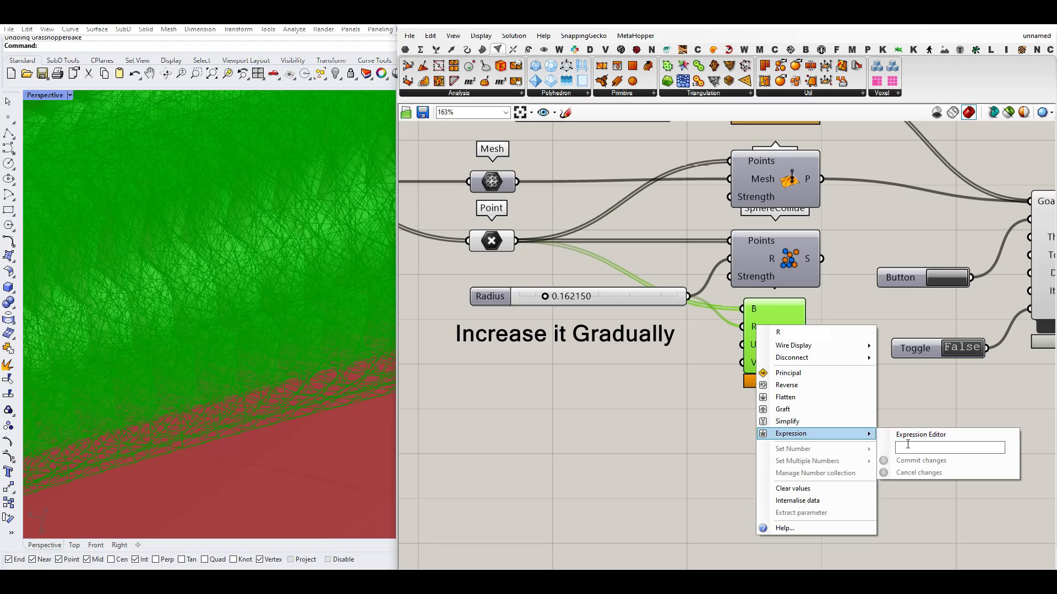
pyautogui.write('x/2')
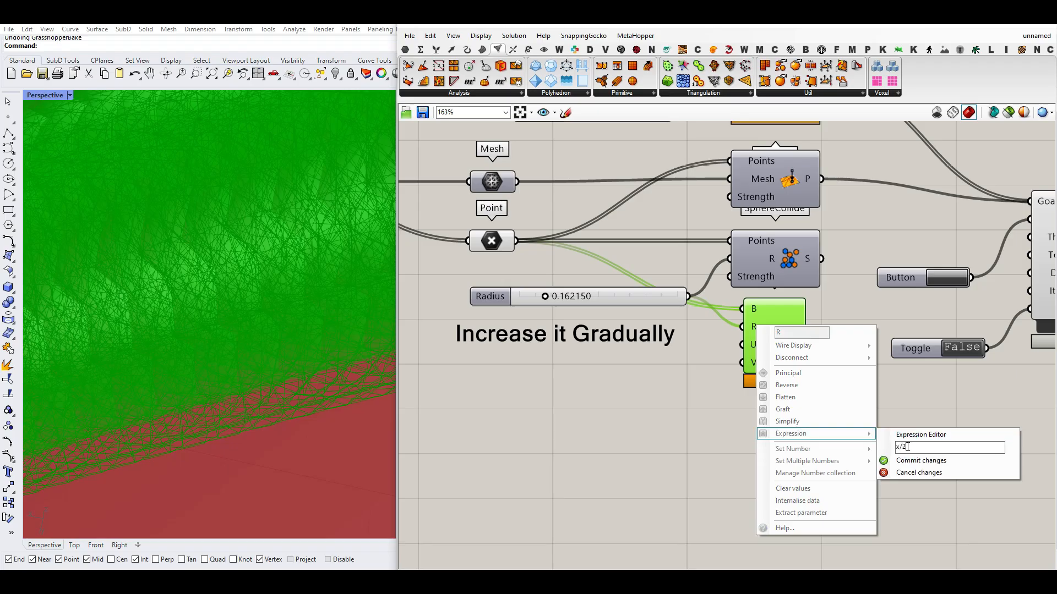
pyautogui.click(920, 460)
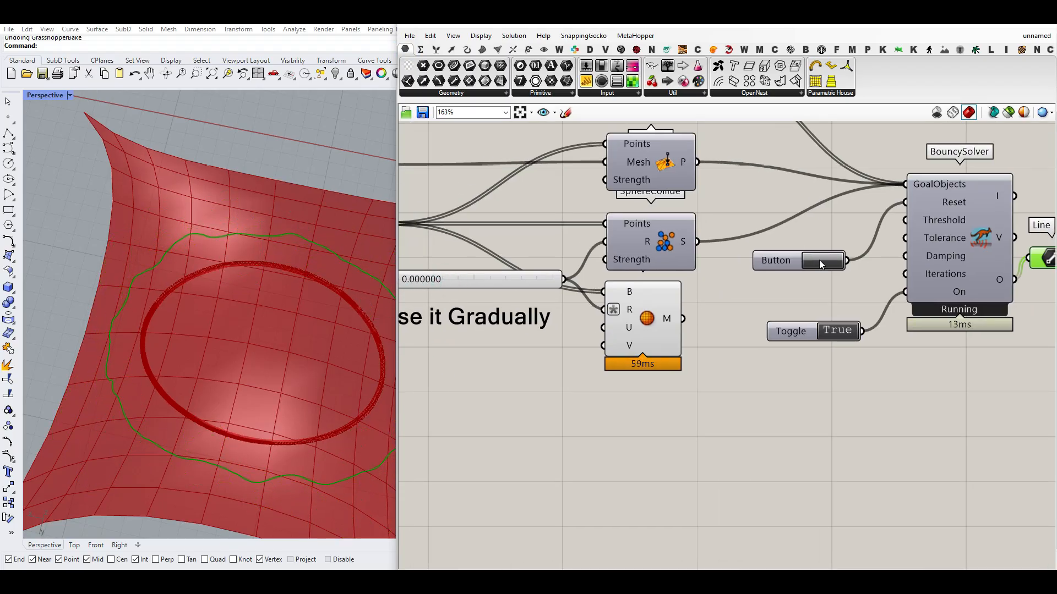
# Drag the Radius slider up to about 0.634 while the solver runs so the squiggle fills the mesh
pyautogui.scroll(3)
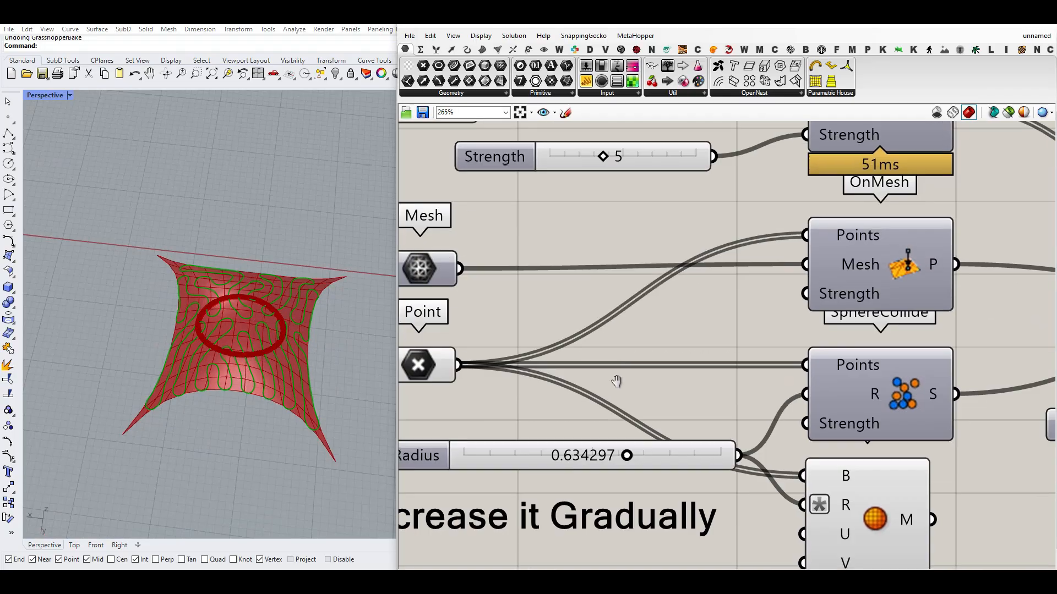
pyautogui.scroll(-3)
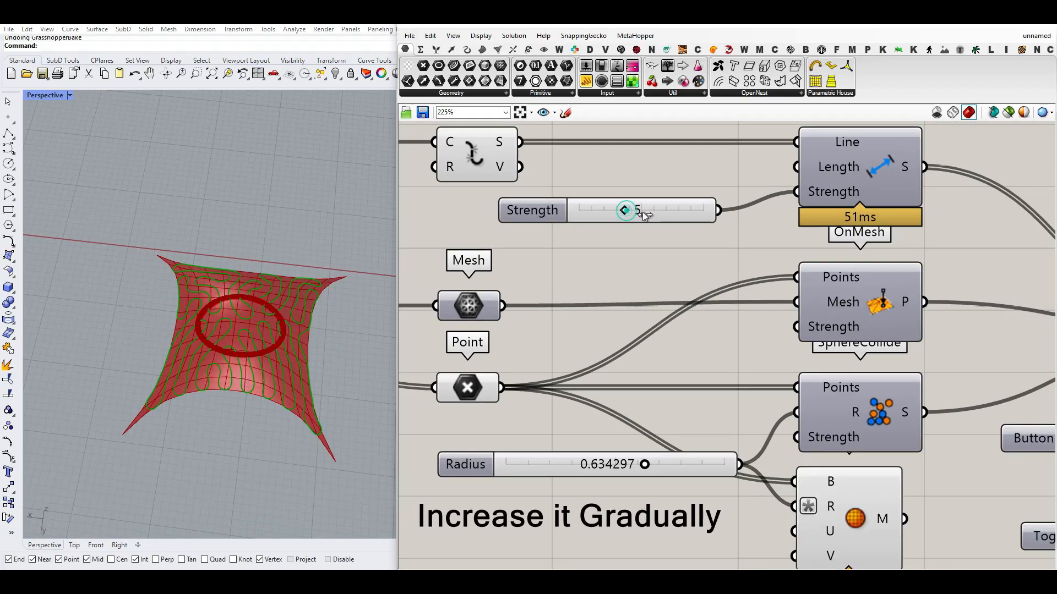
pyautogui.moveTo(623, 210); pyautogui.dragTo(634, 210)
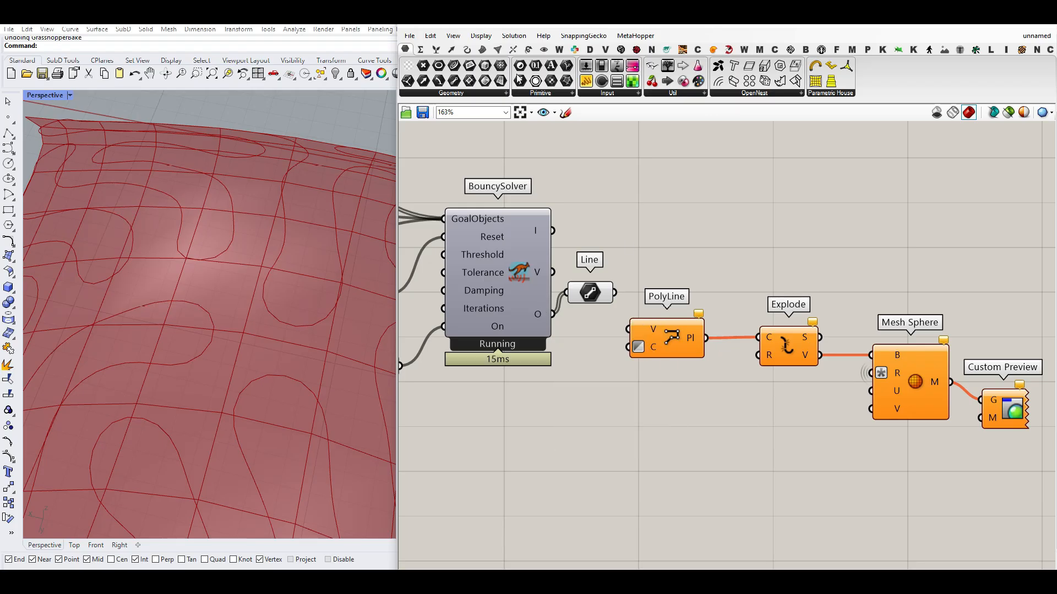
# Add a Clean Tree on the solver's points feeding a Mesh Sphere preview of the growth
pyautogui.click(615, 93)
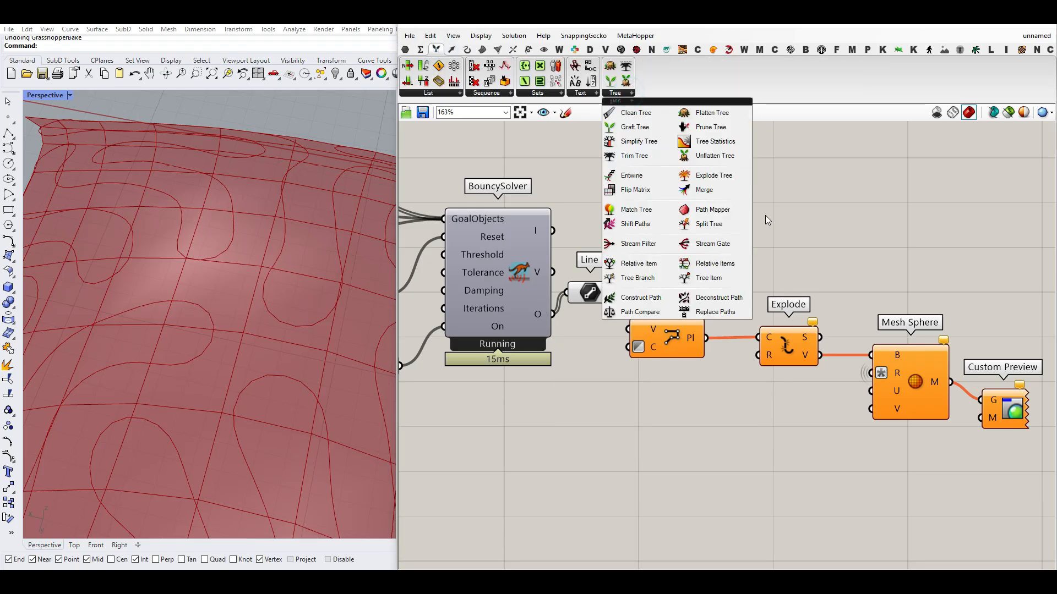
pyautogui.moveTo(708, 223)
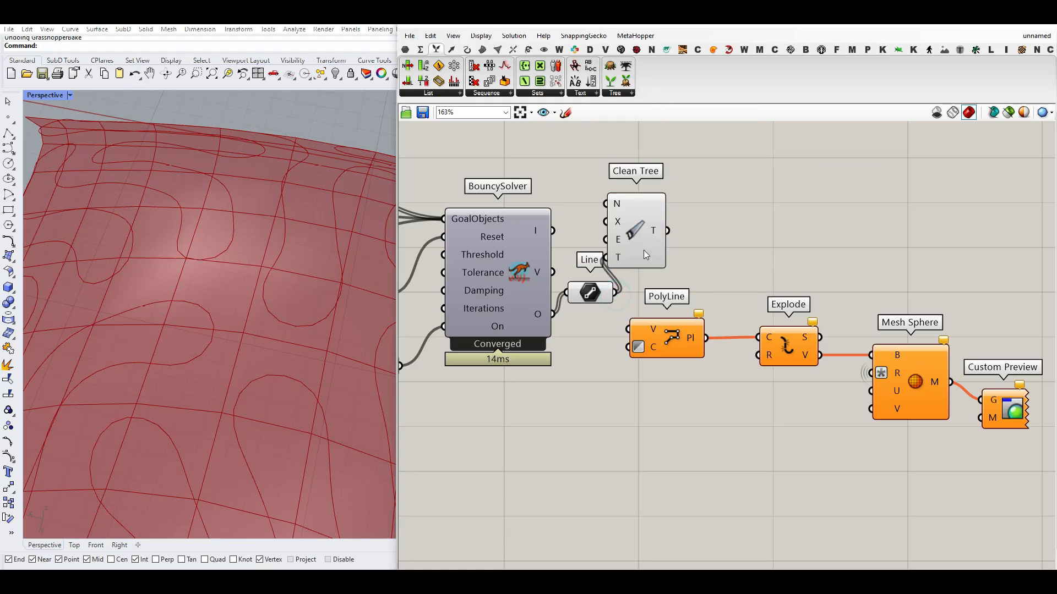
pyautogui.moveTo(616, 205)
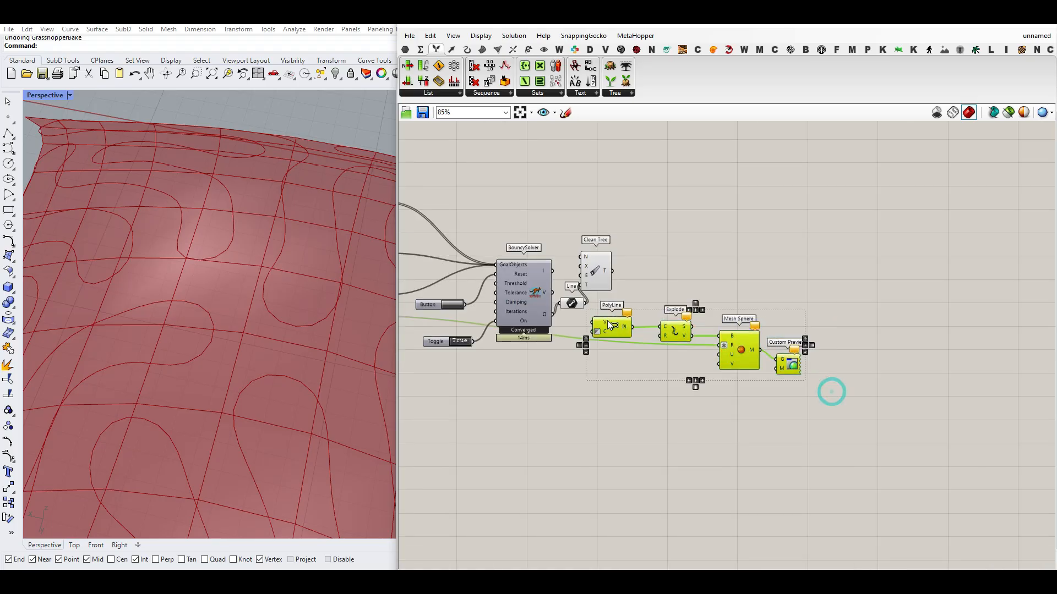
pyautogui.scroll(3)
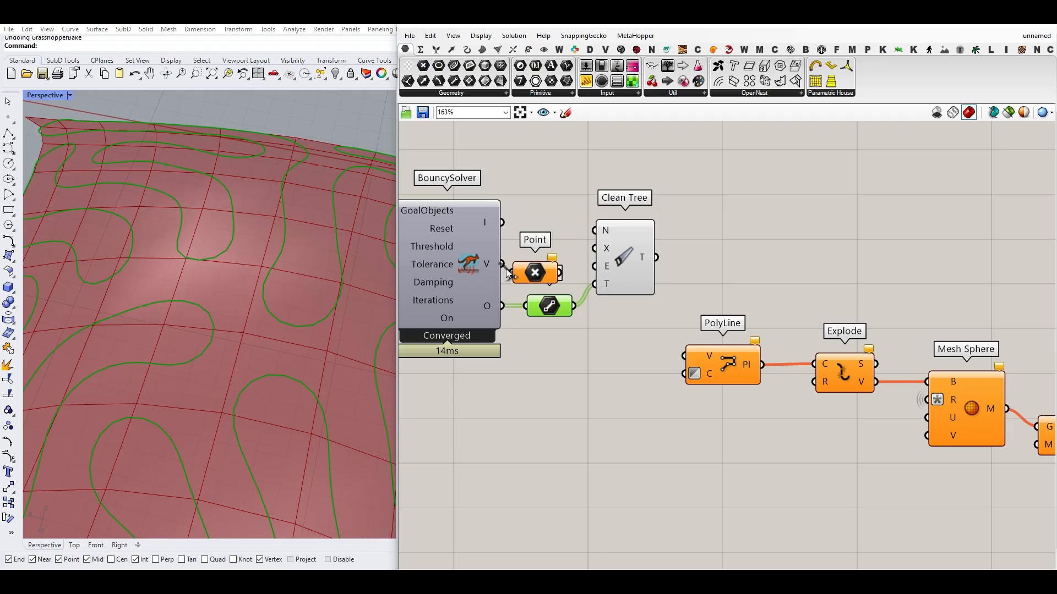
pyautogui.click(623, 256)
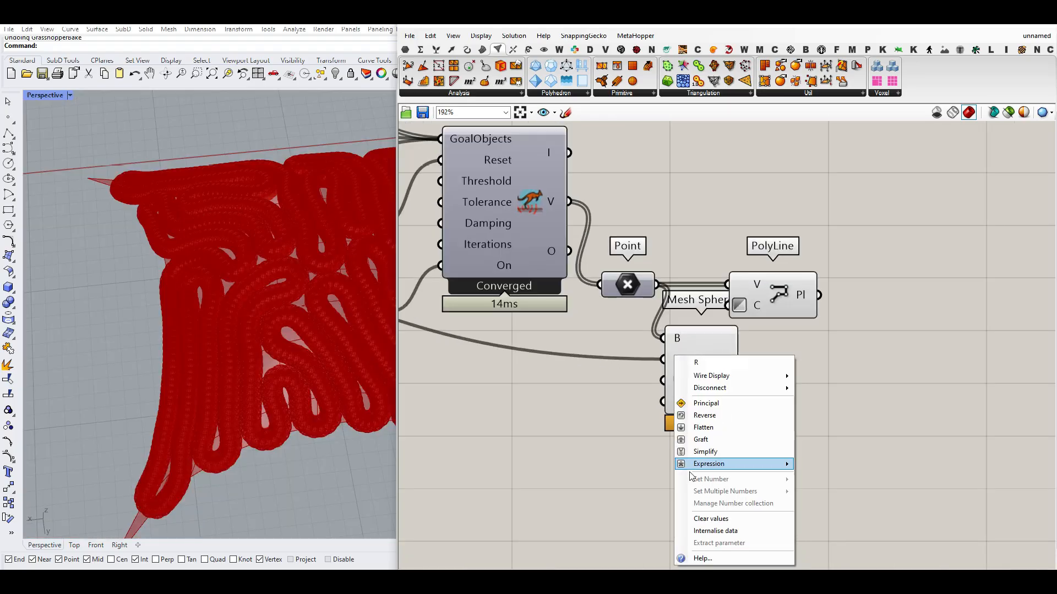
# Raise the mesh sphere U/V resolution panel to 5
pyautogui.click(708, 463)
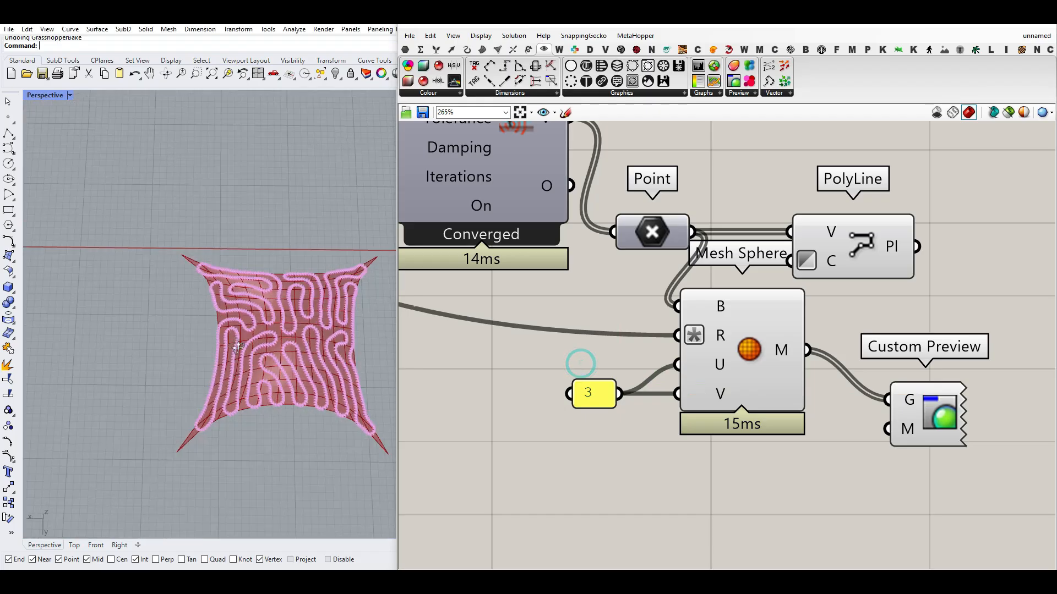
pyautogui.doubleClick(592, 393)
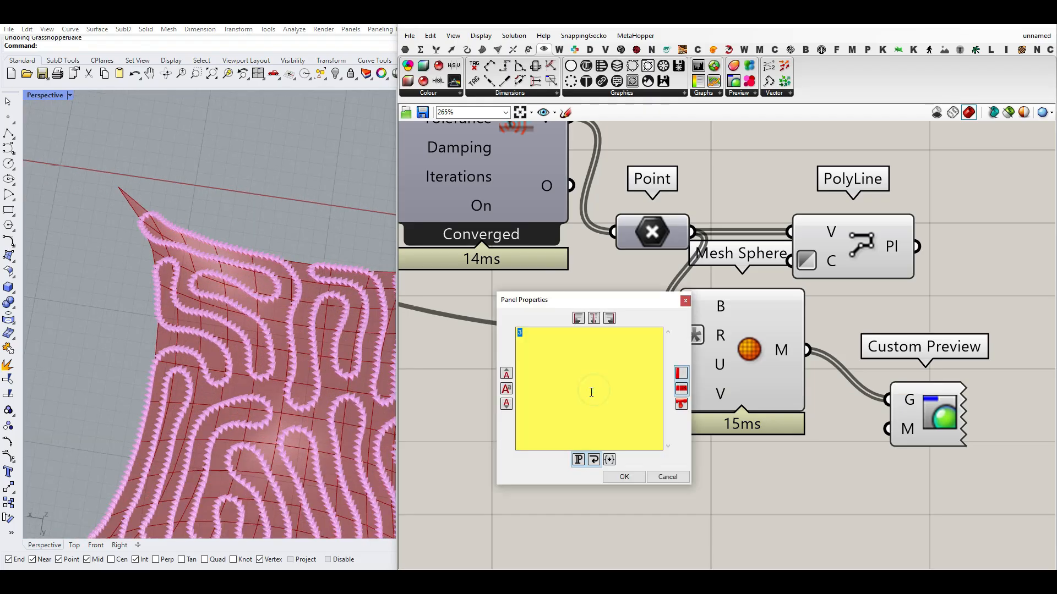
pyautogui.click(623, 477)
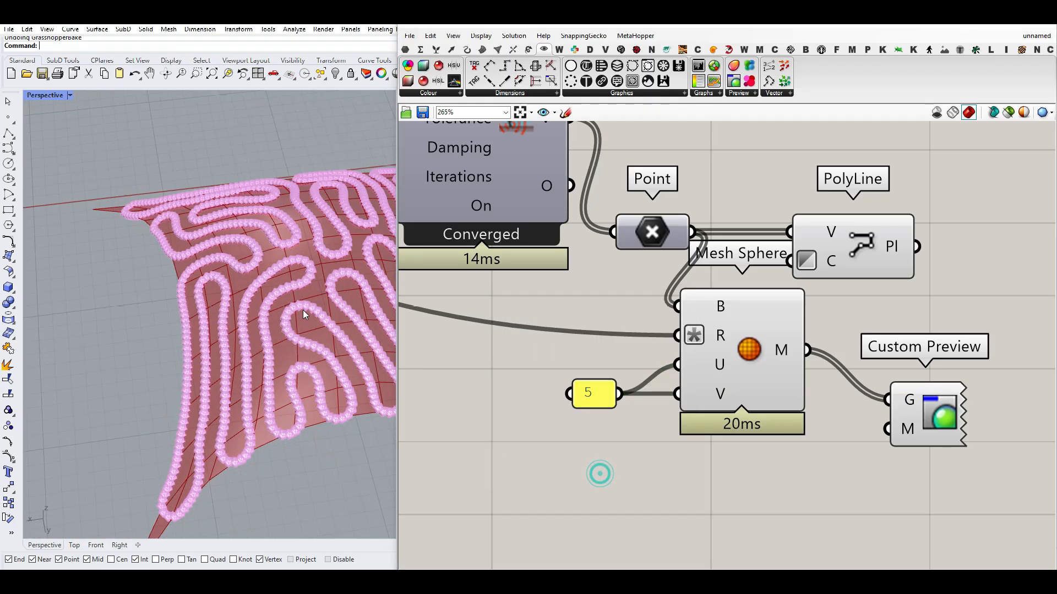
# Switch the Rhino viewport to Rendered shading and reset the BouncySolver to rerun the relaxation
pyautogui.click(45, 95)
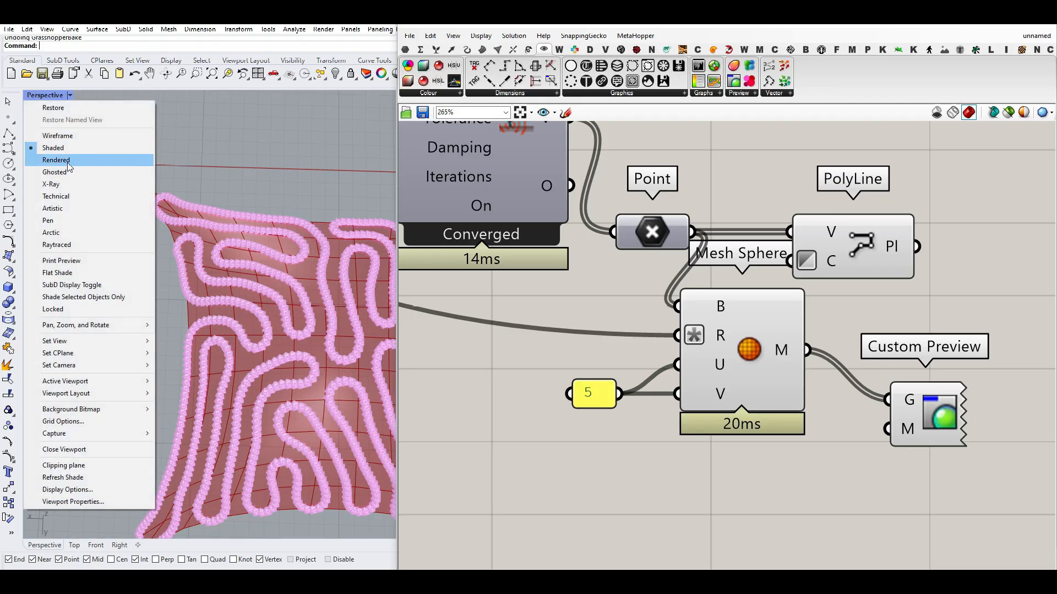
pyautogui.click(56, 160)
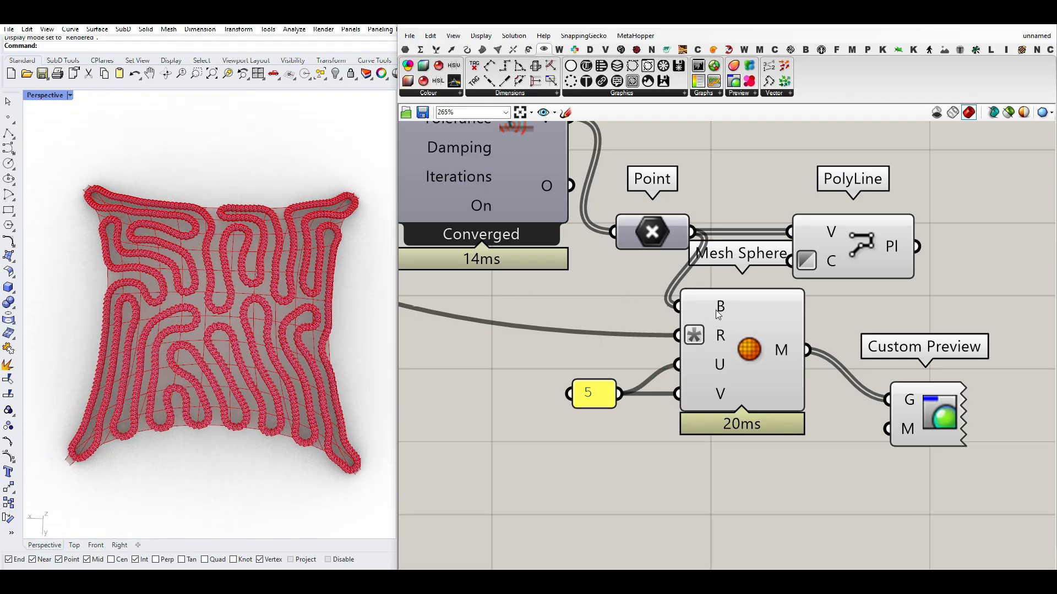
pyautogui.scroll(-3)
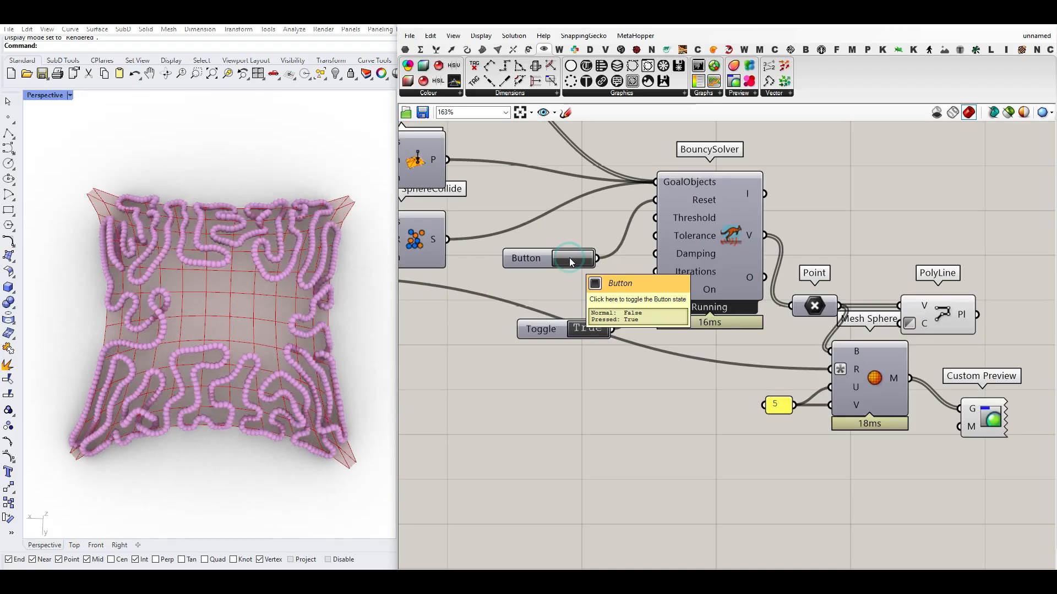
pyautogui.click(571, 257)
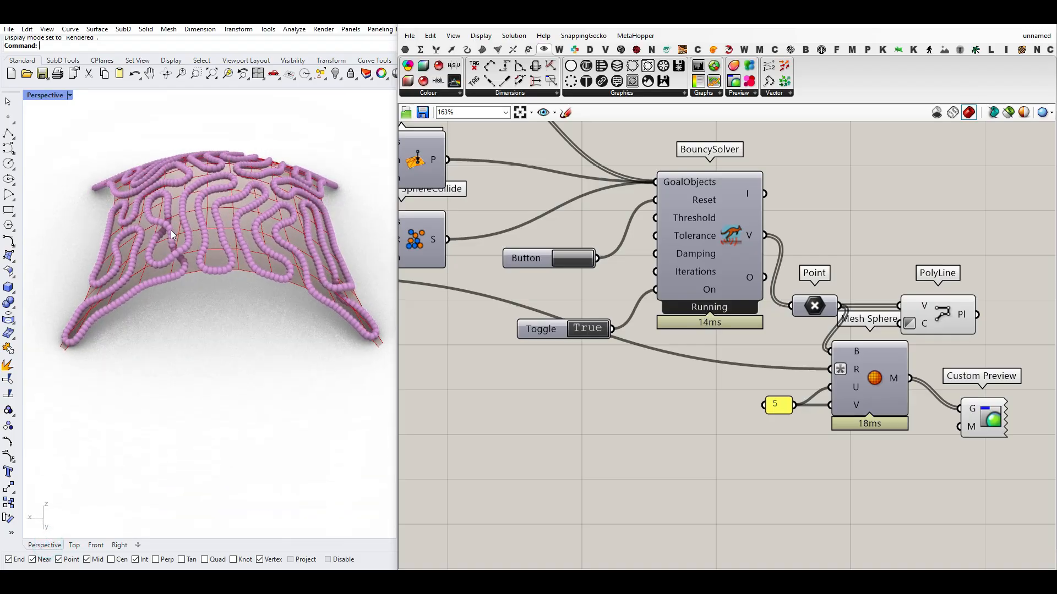
pyautogui.scroll(3)
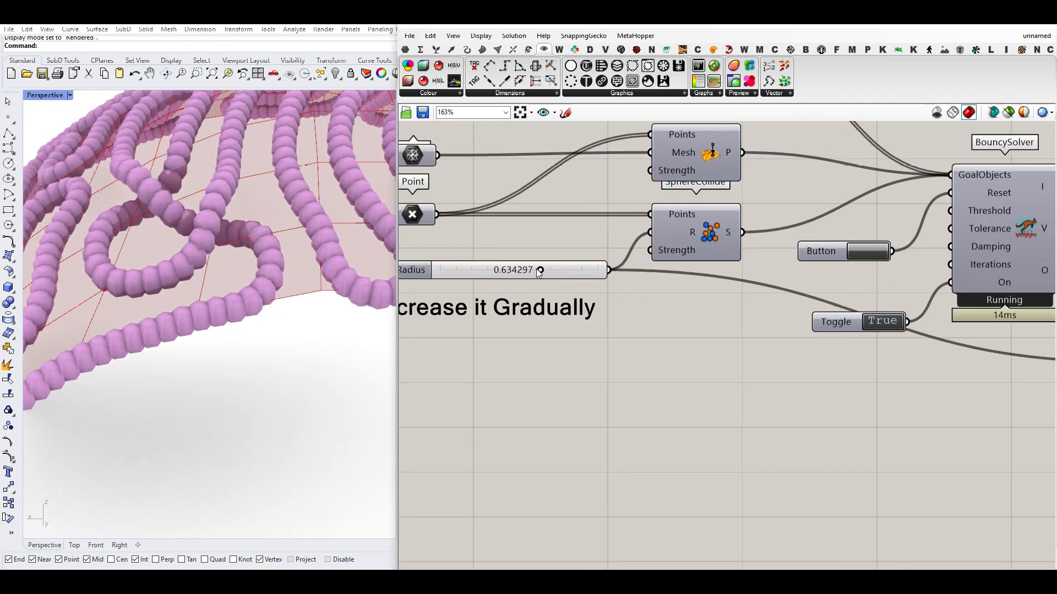
# Reset Radius to 0, restart the solver to regrow to about 0.44, then pause it
pyautogui.click(859, 251)
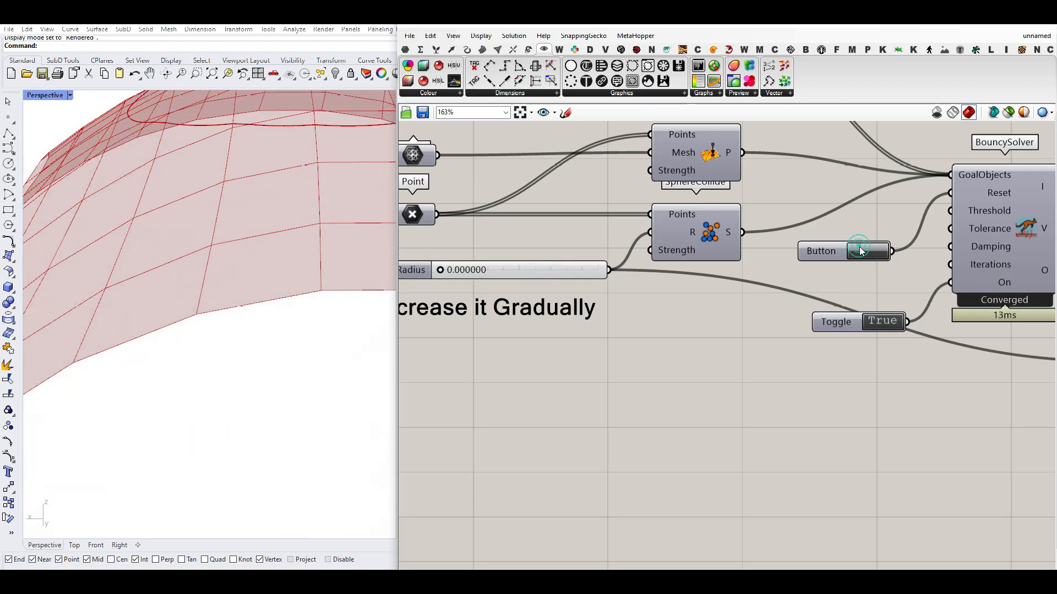
pyautogui.click(843, 251)
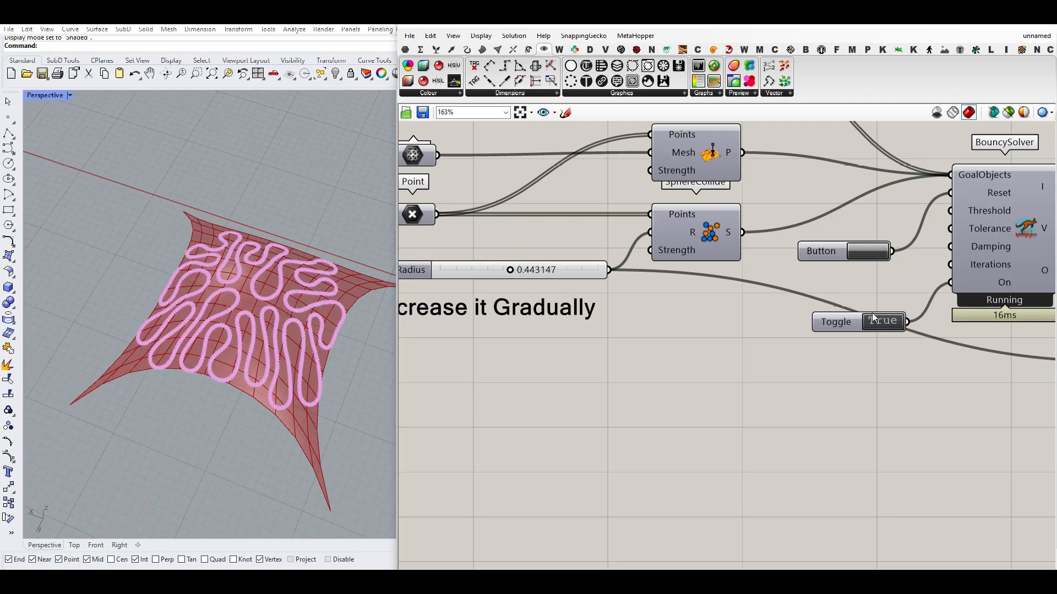
pyautogui.click(883, 321)
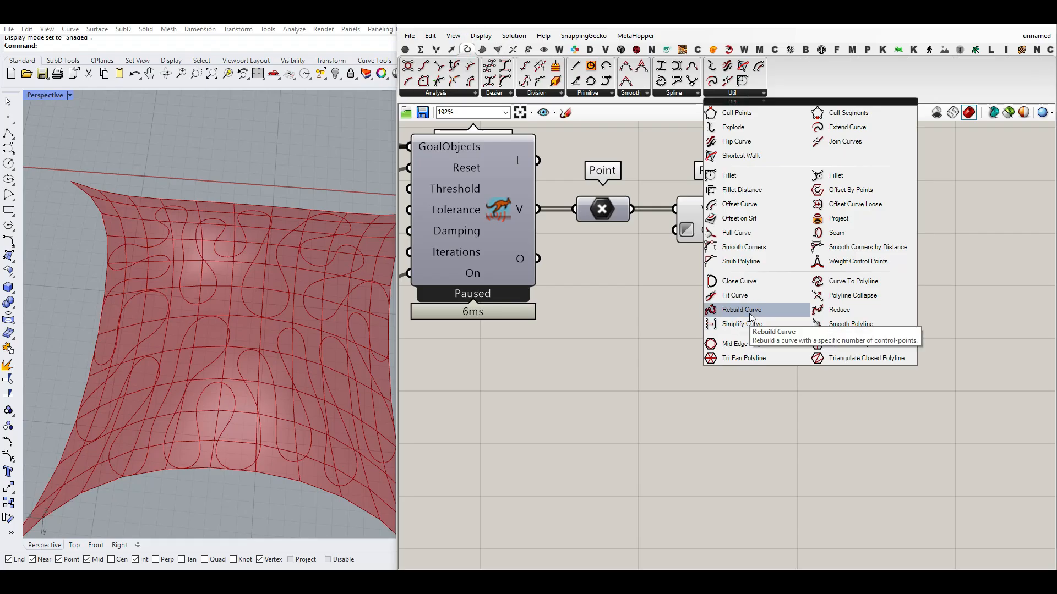
# Rebuild the growth polyline as a degree-3 curve with 200 points
pyautogui.click(741, 309)
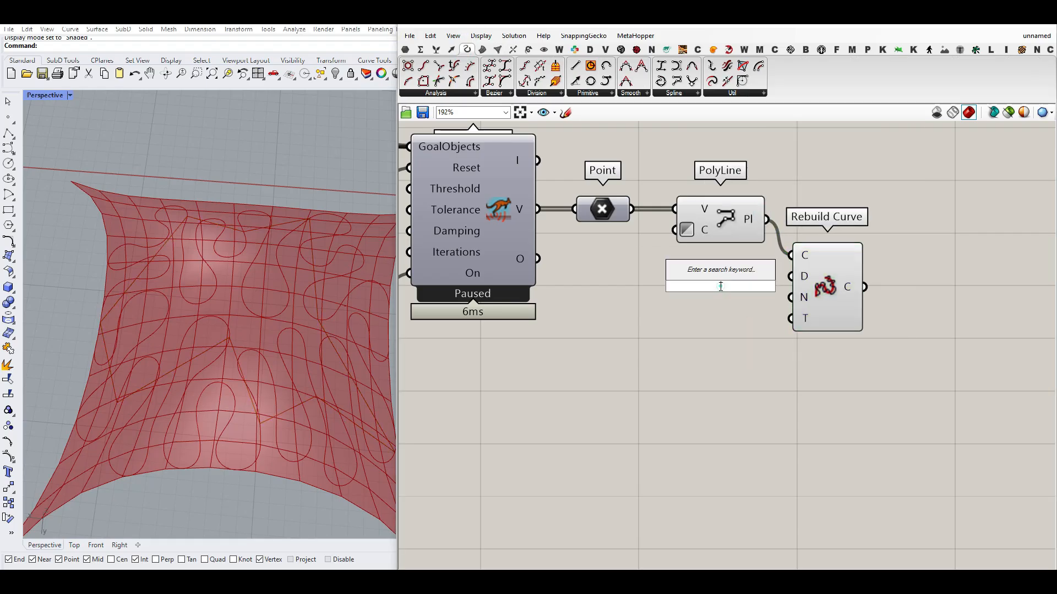
pyautogui.write('3')
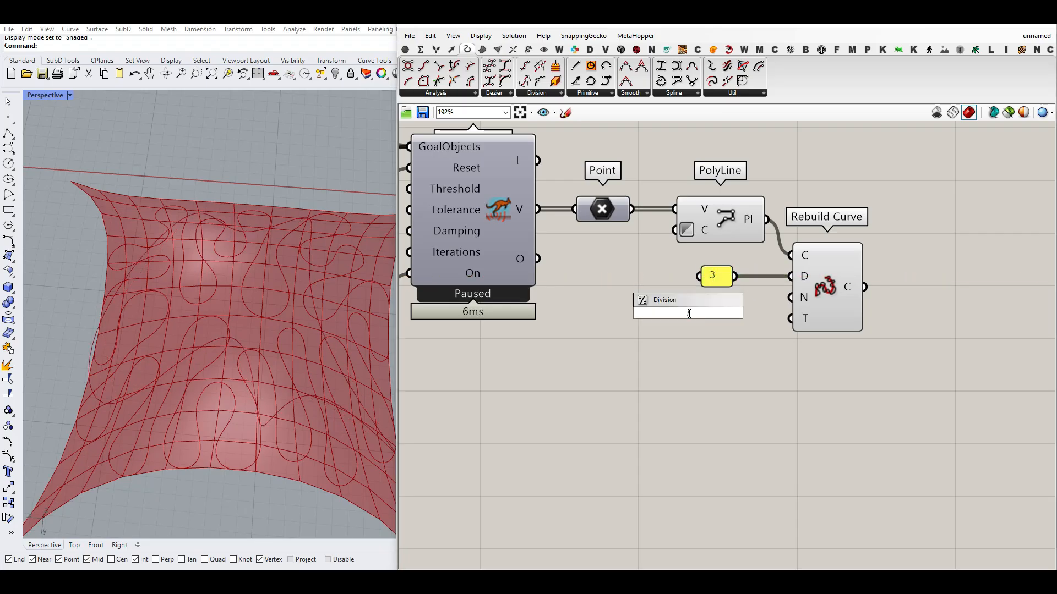
pyautogui.write('200')
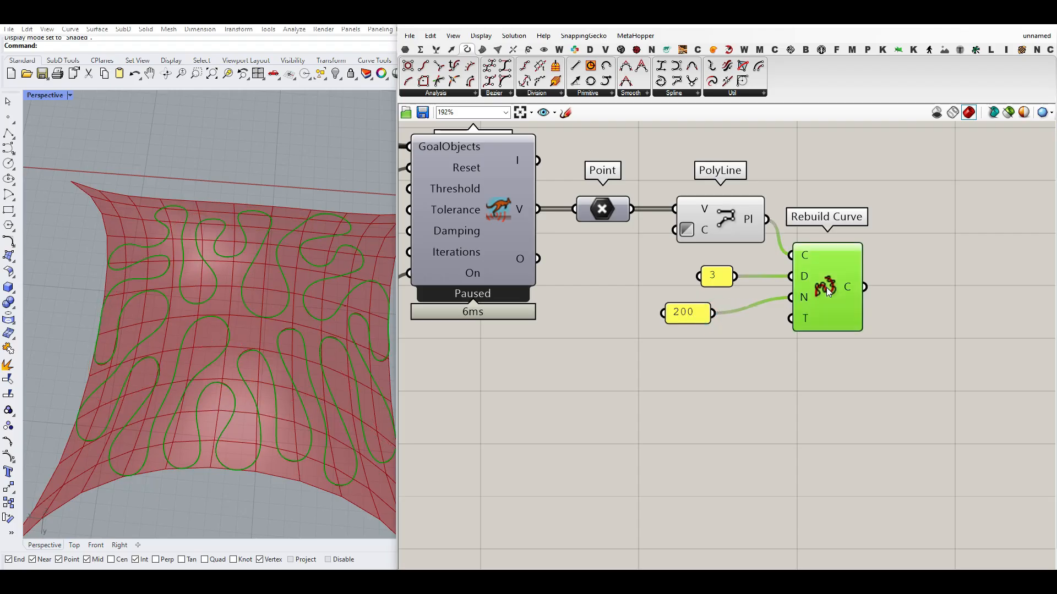
pyautogui.scroll(3)
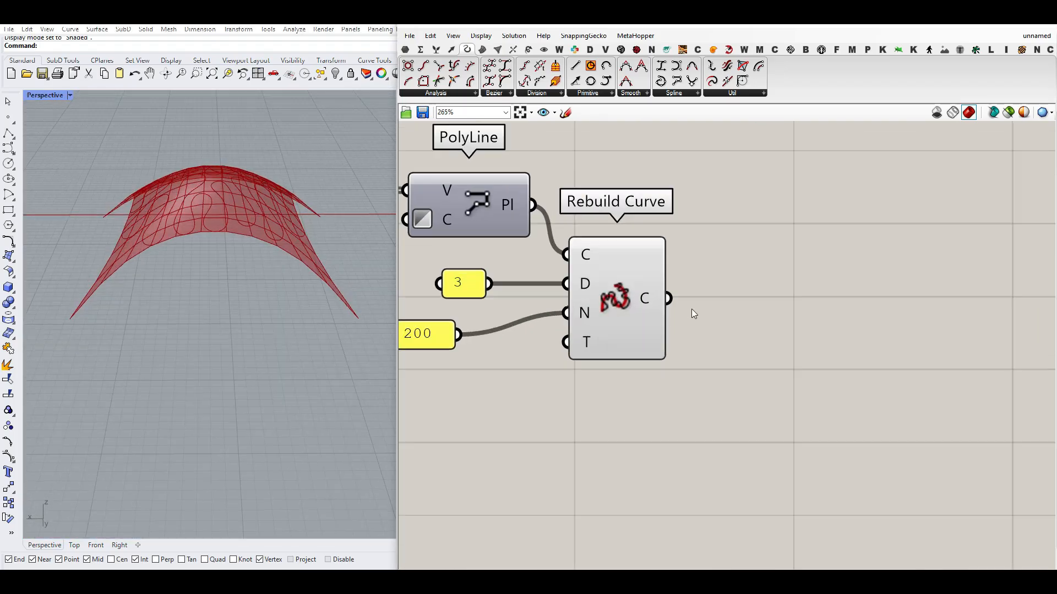
# Project the rebuilt curve flat and span a Ruled Surface between curve and projection
pyautogui.click(531, 49)
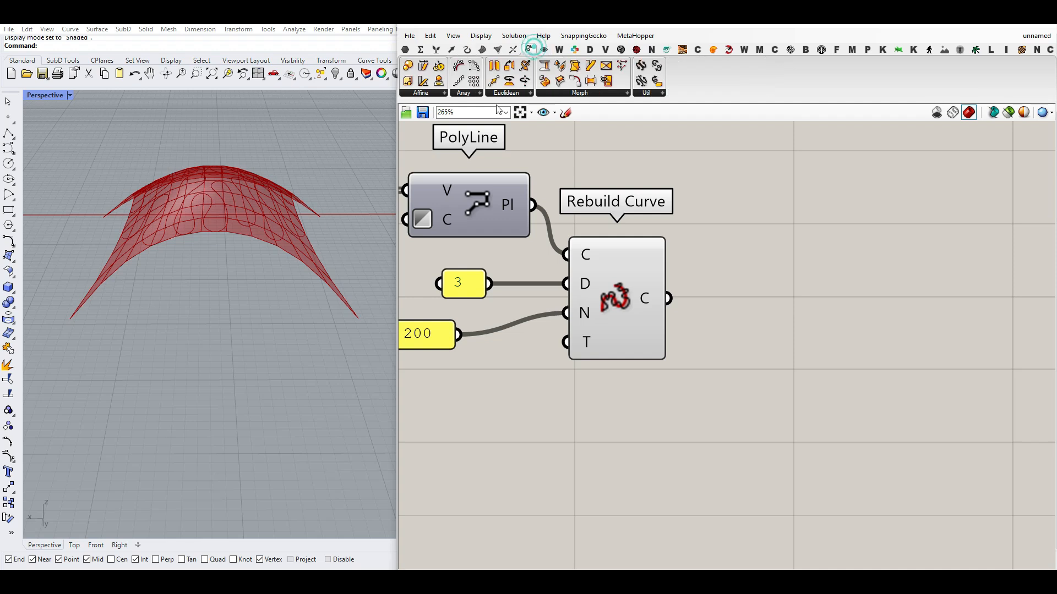
pyautogui.moveTo(460, 92)
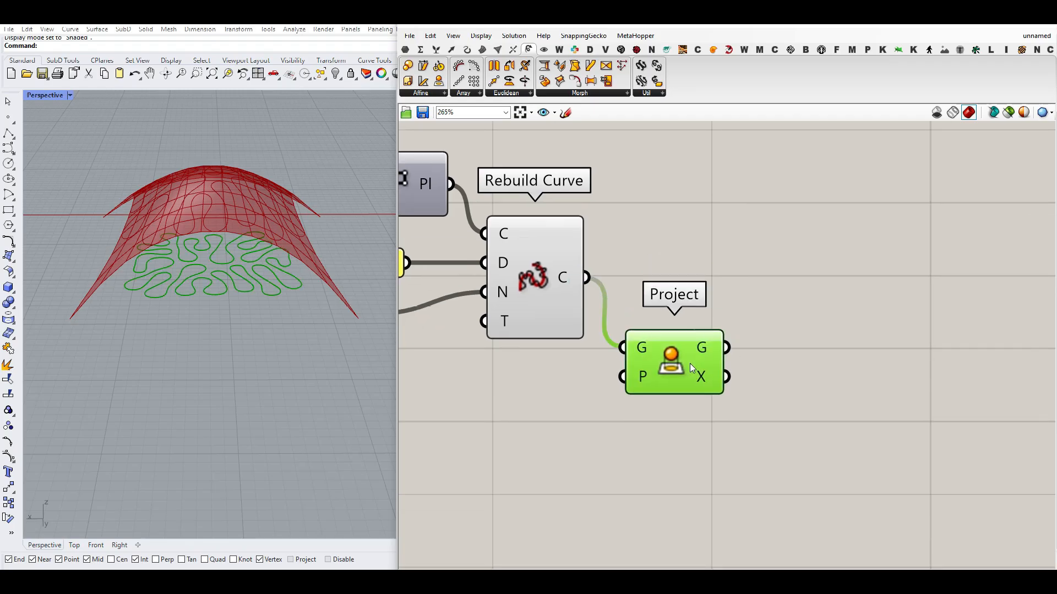
pyautogui.click(502, 75)
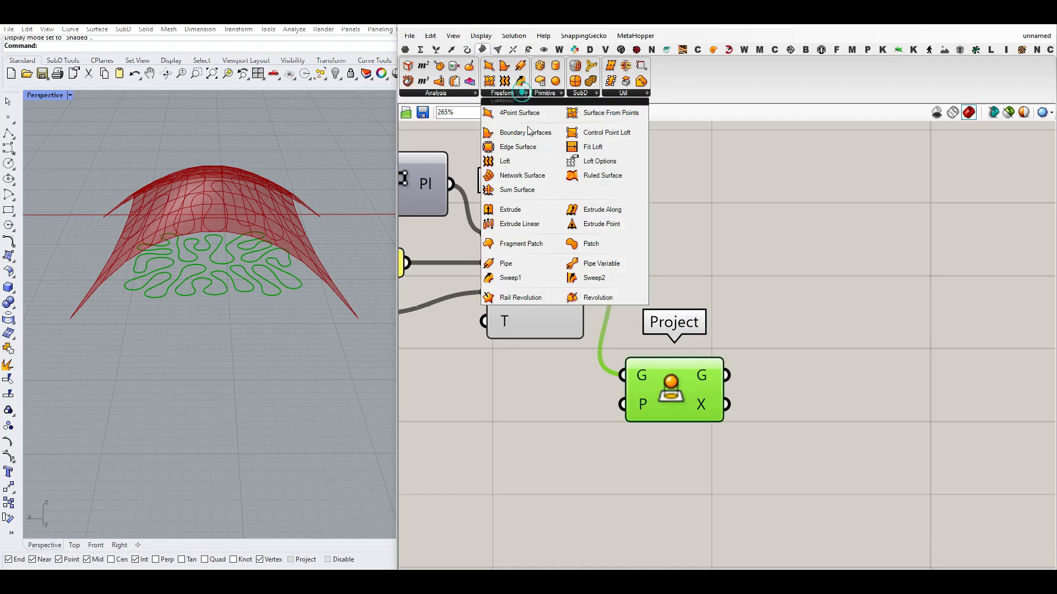
pyautogui.click(602, 175)
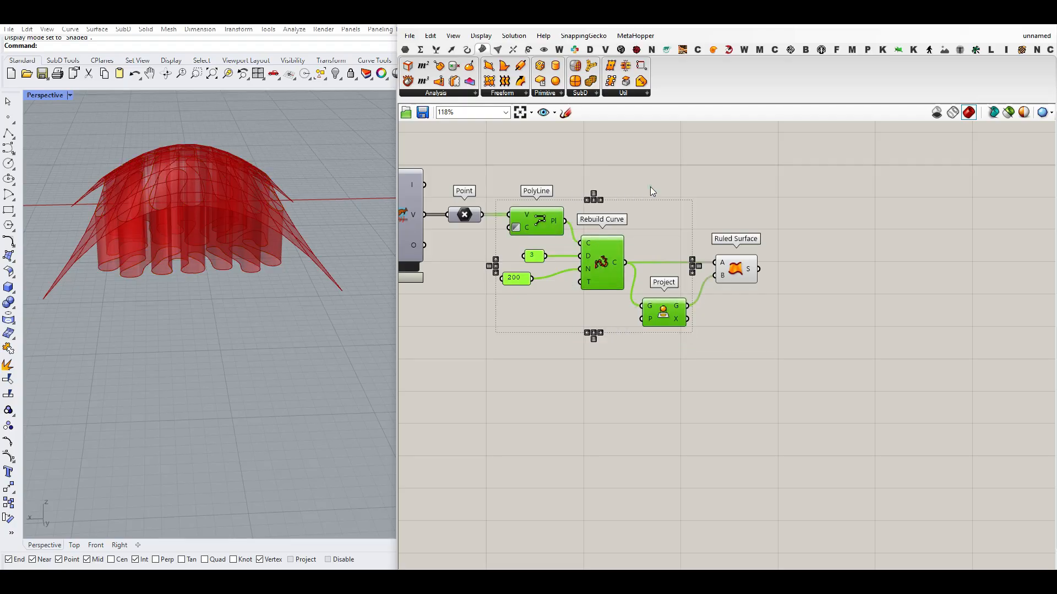
# Run the solver to grow the ribbon to radius ~0.89, pause it, and preview only the raw polyline
pyautogui.click(543, 49)
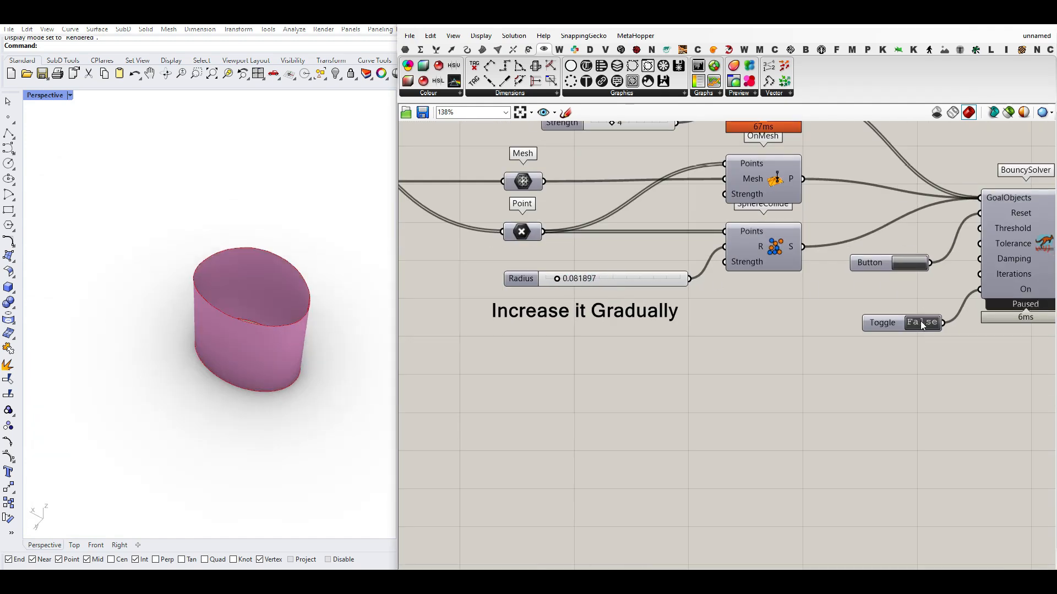
pyautogui.click(921, 322)
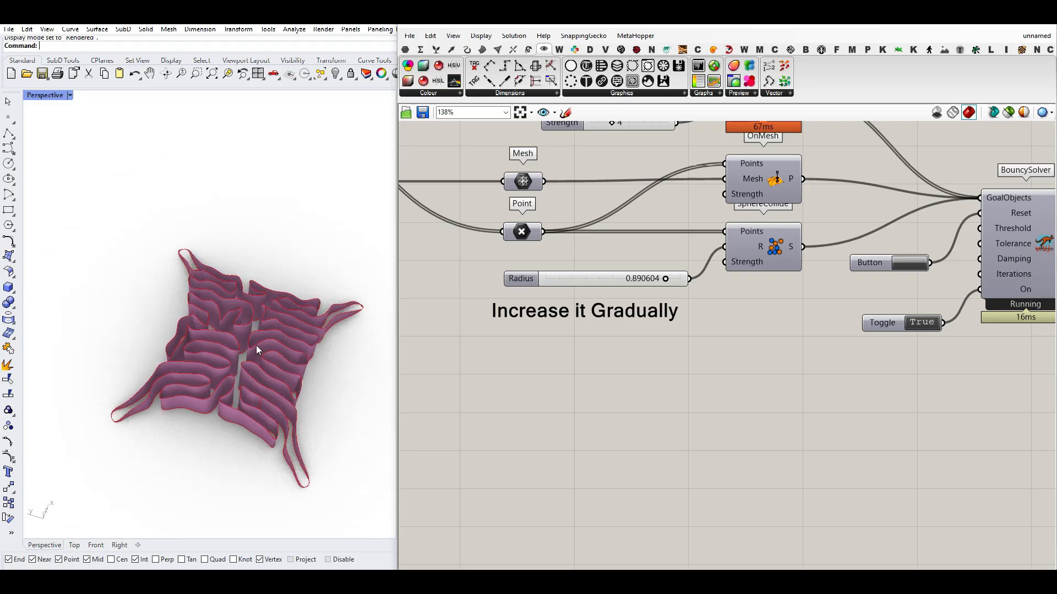
pyautogui.click(922, 322)
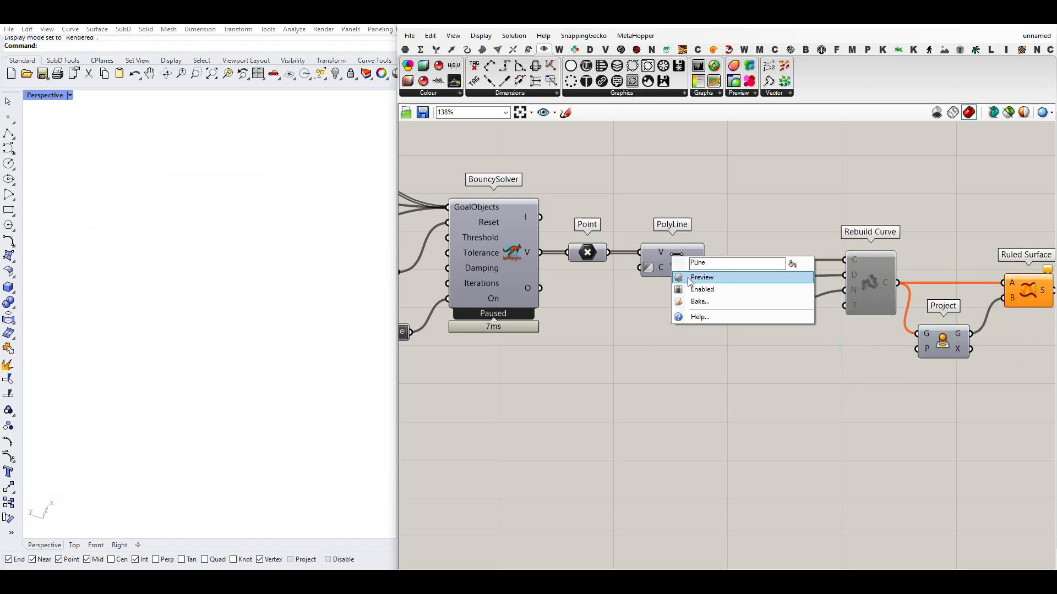
pyautogui.click(701, 278)
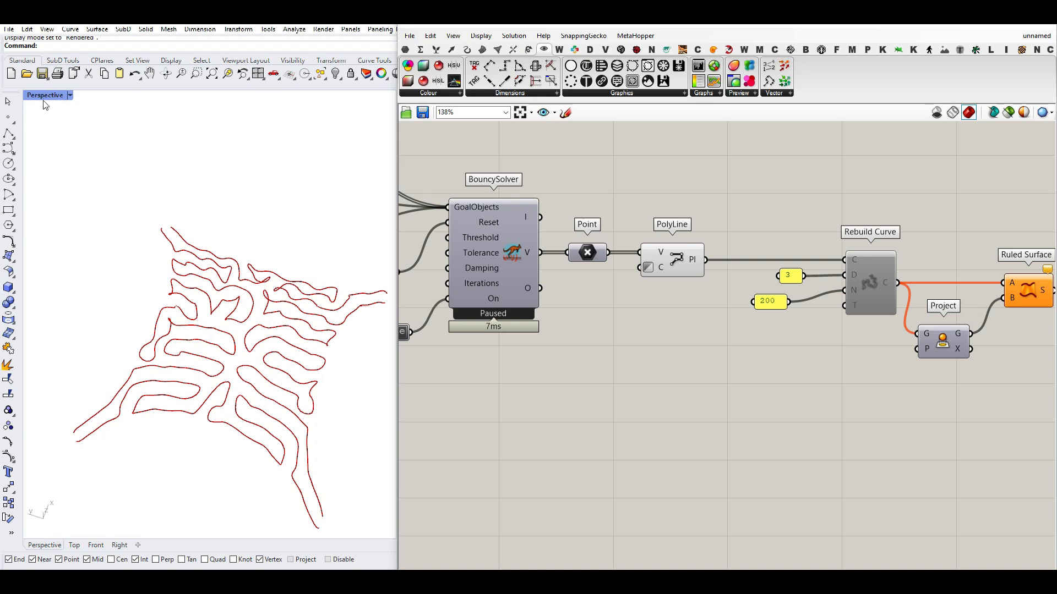